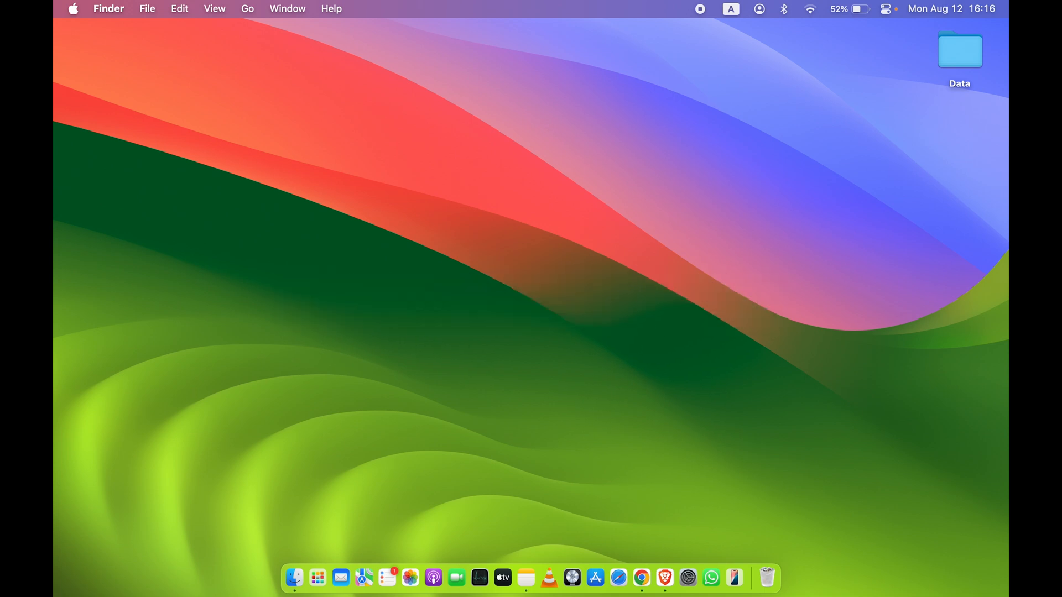
Step: Launch Notes from the Dock and place the cursor in the Test 1 note
click(525, 577)
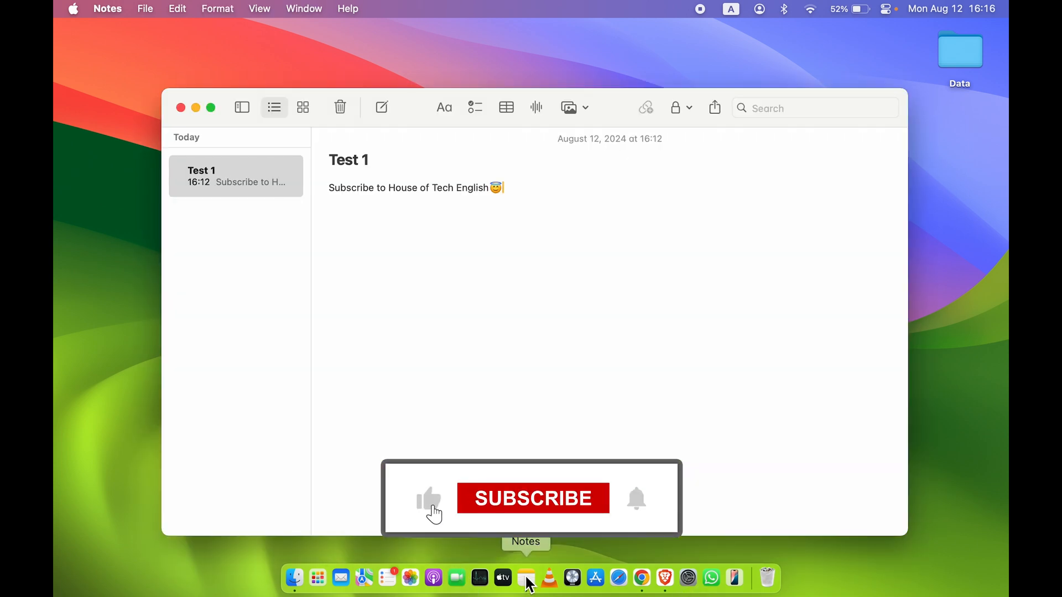
click(532, 498)
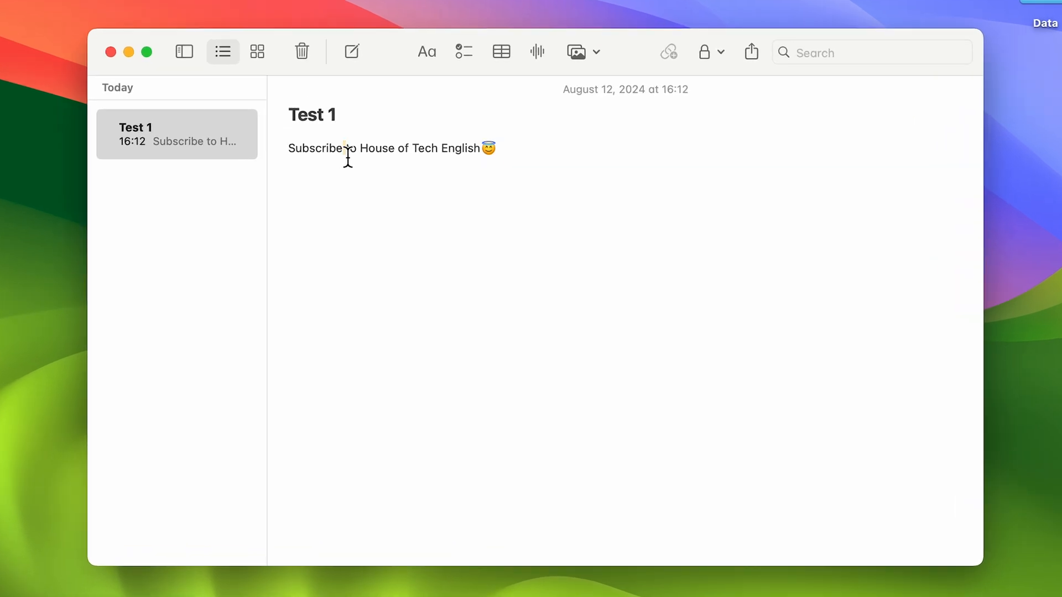
Step: Copy the note's sentence and paste it as a duplicate on a new second line
key(cmd+c)
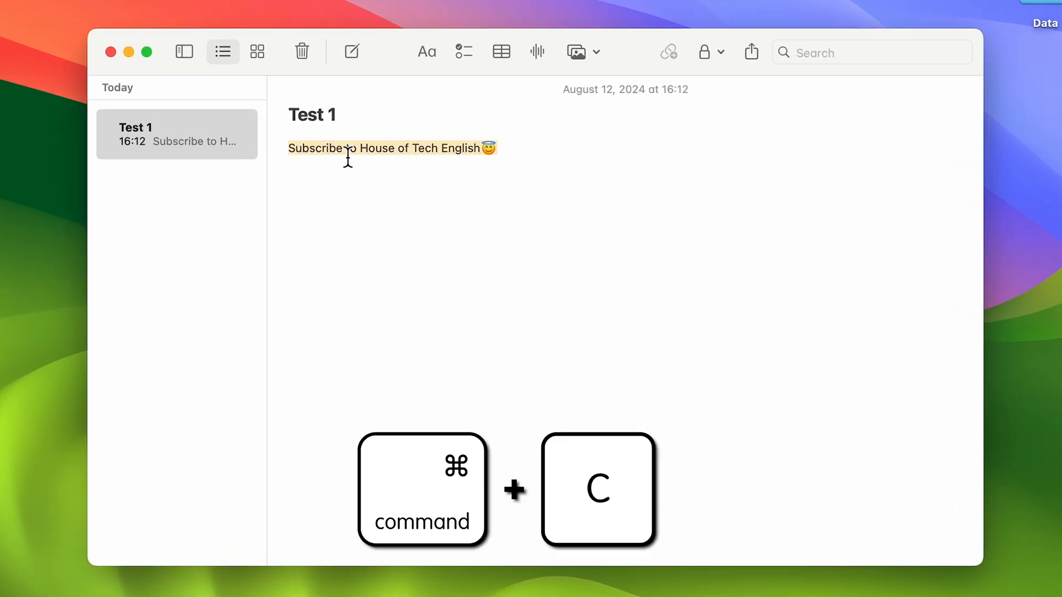
key(cmd+c)
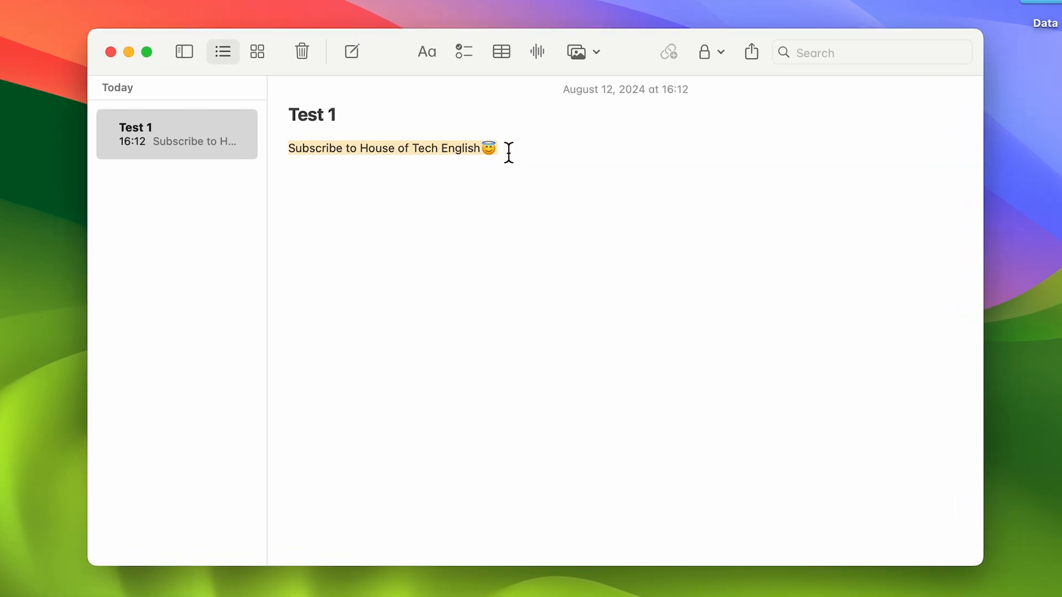
key(return)
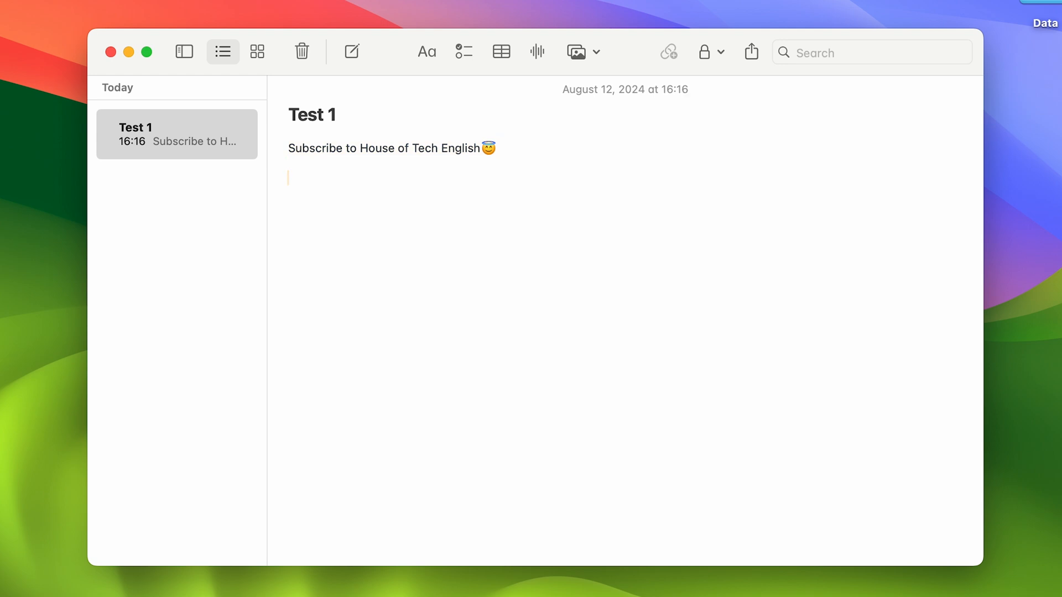
key(cmd+v)
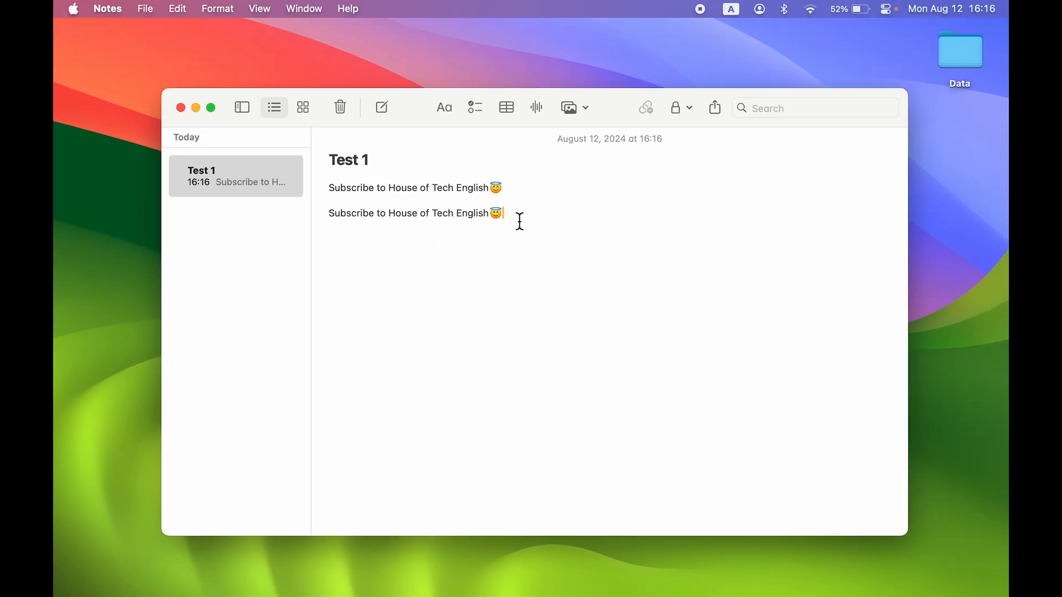
mouse_move(522, 229)
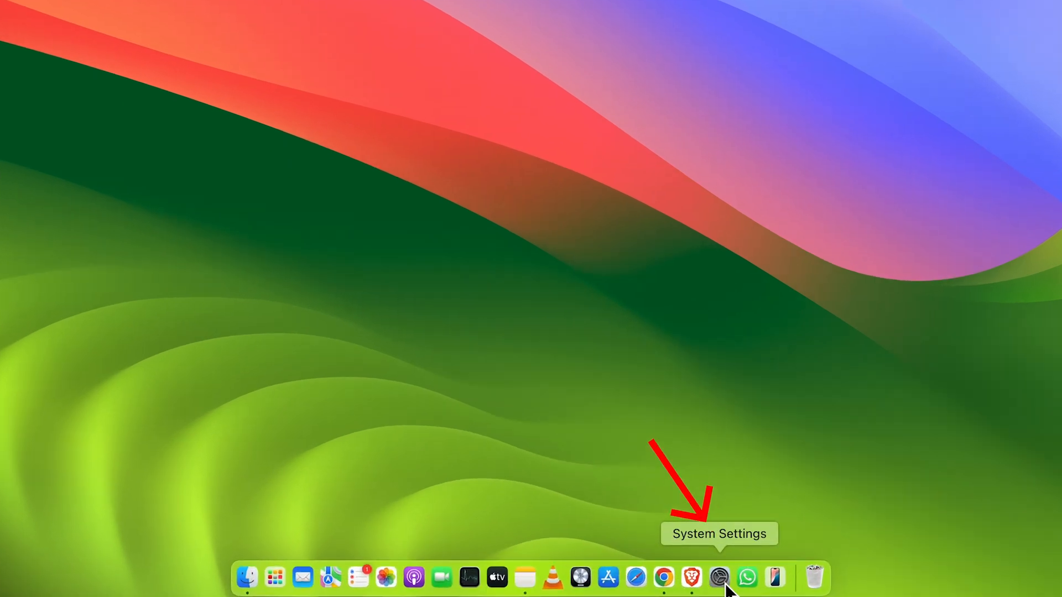
Step: Open System Settings, go to Keyboard, and show the Keyboard Shortcuts list
click(13, 11)
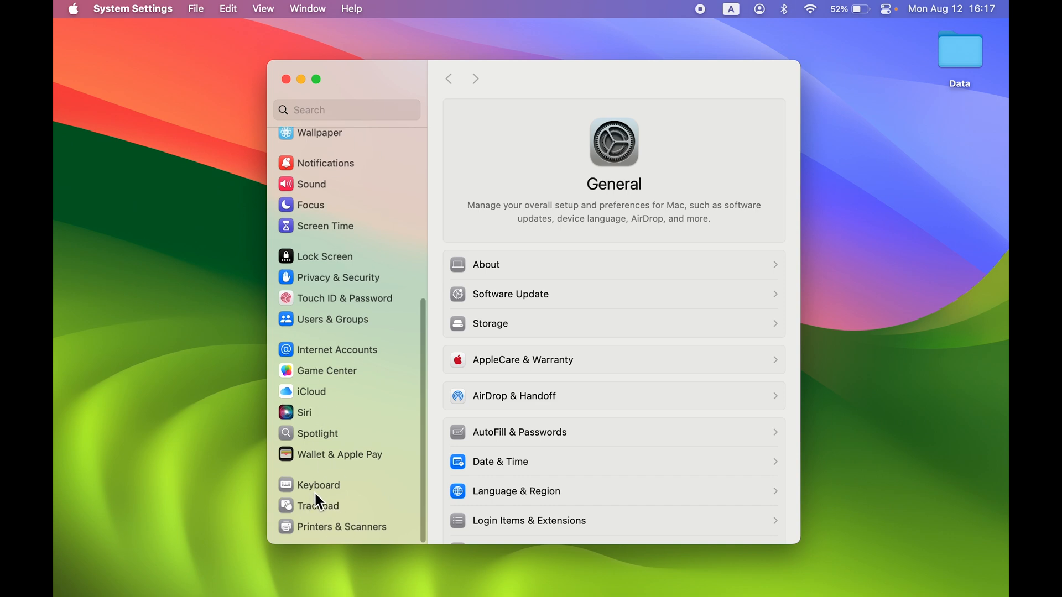
click(308, 485)
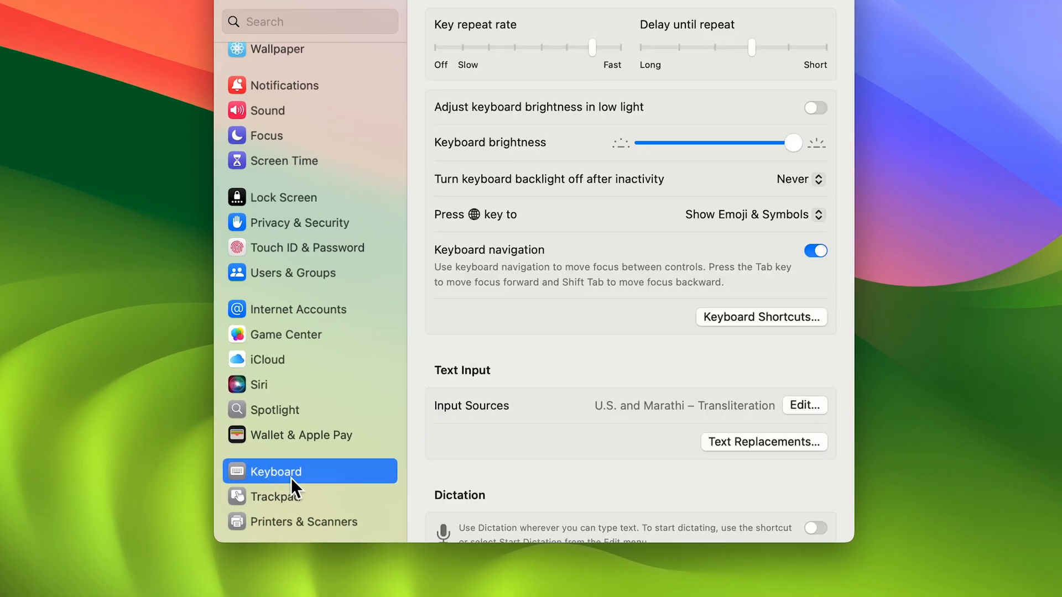
mouse_move(573, 417)
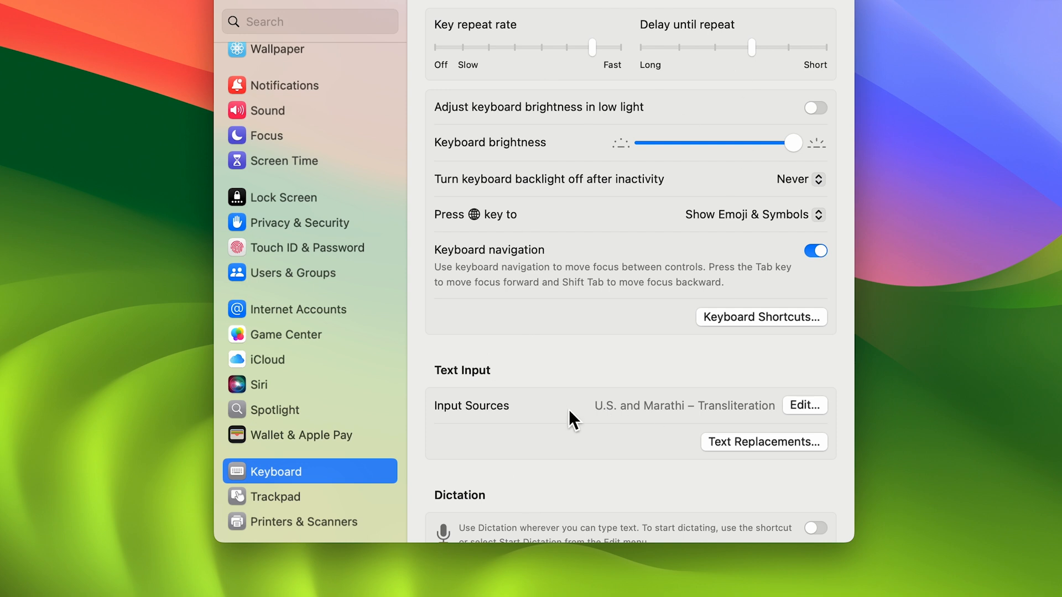
mouse_move(781, 335)
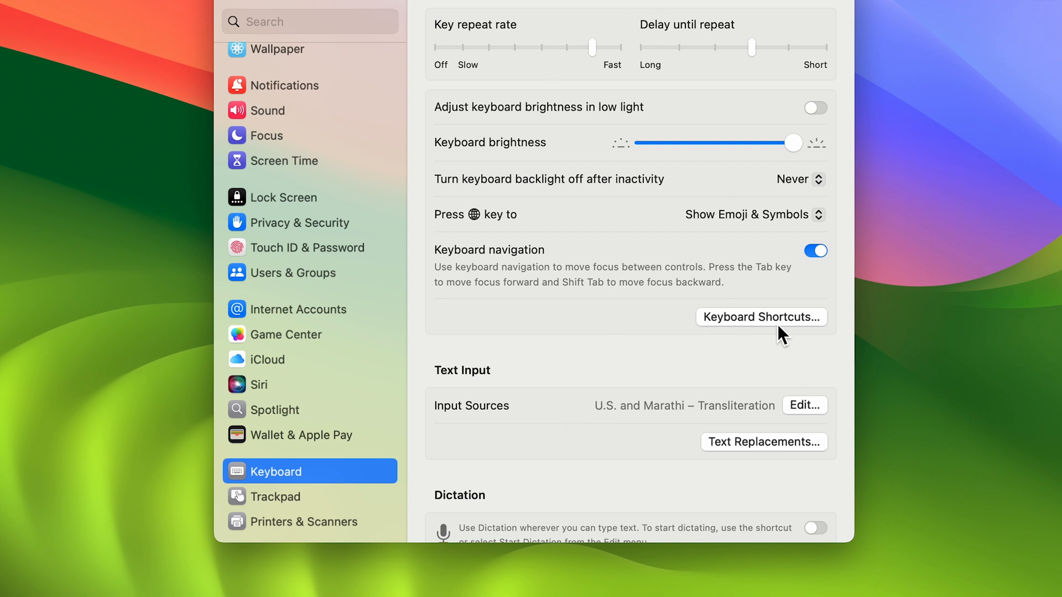
click(760, 317)
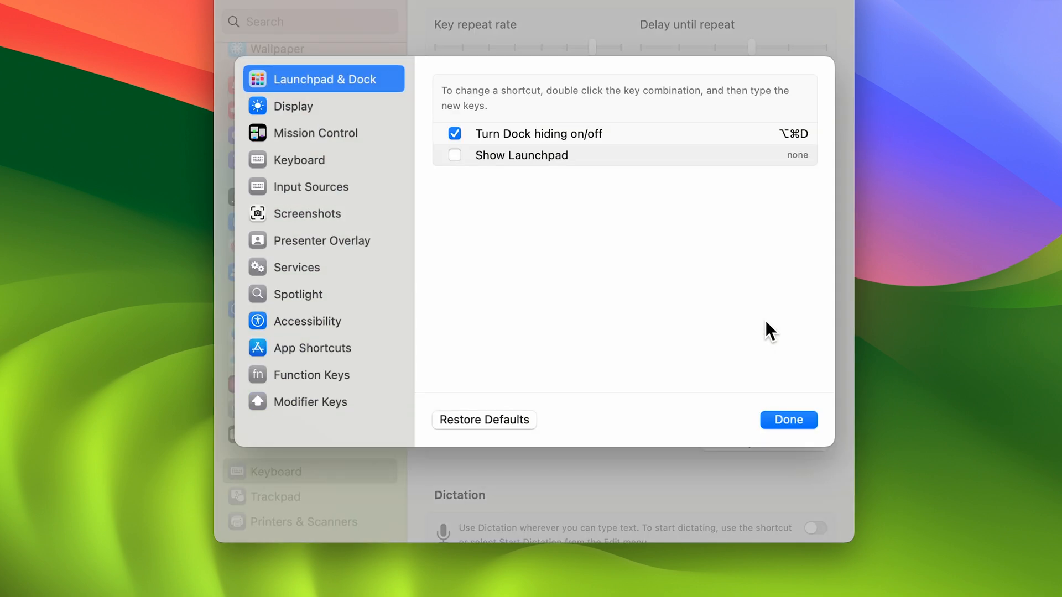
mouse_move(276, 413)
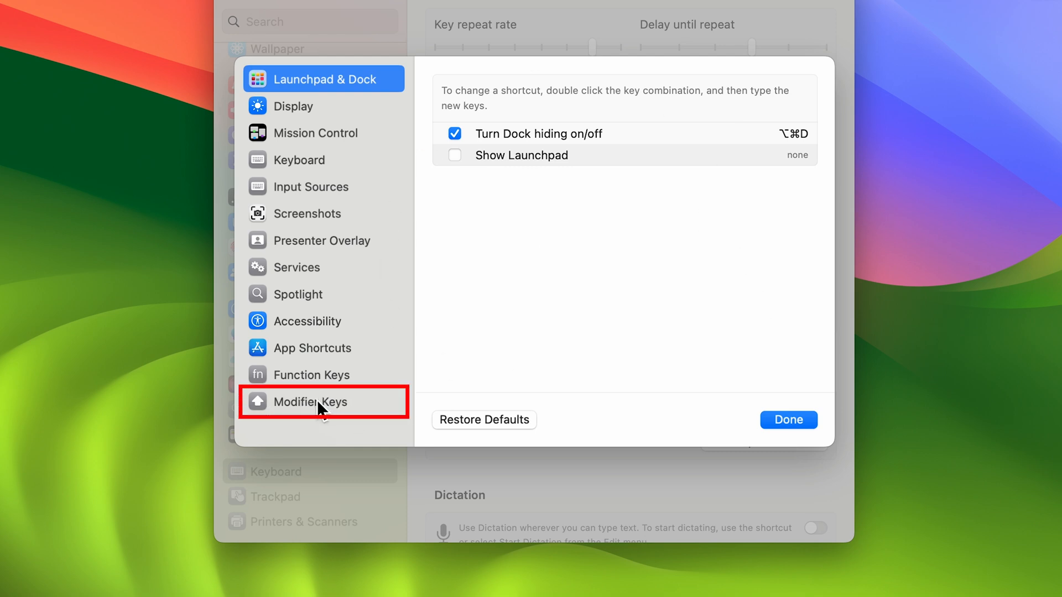
Step: Select Modifier Keys in the Keyboard Shortcuts sidebar to view the key assignments
click(313, 401)
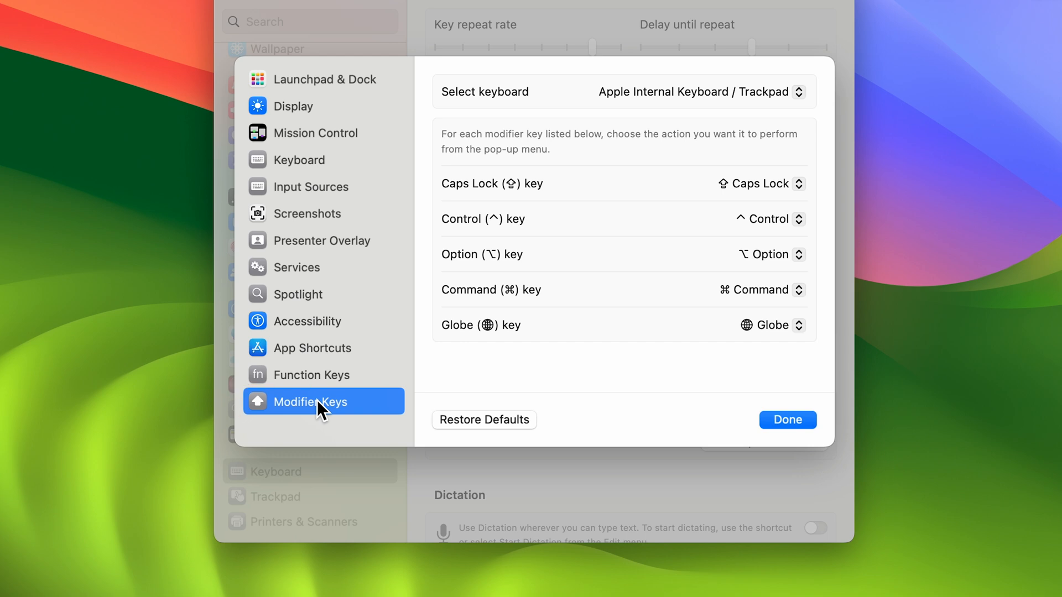
mouse_move(498, 378)
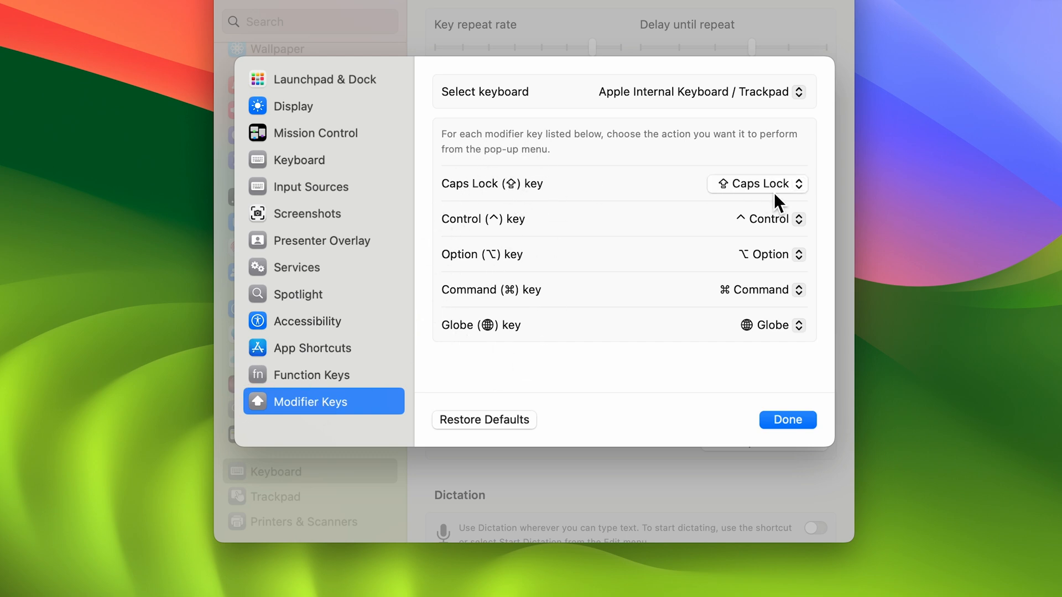
mouse_move(489, 196)
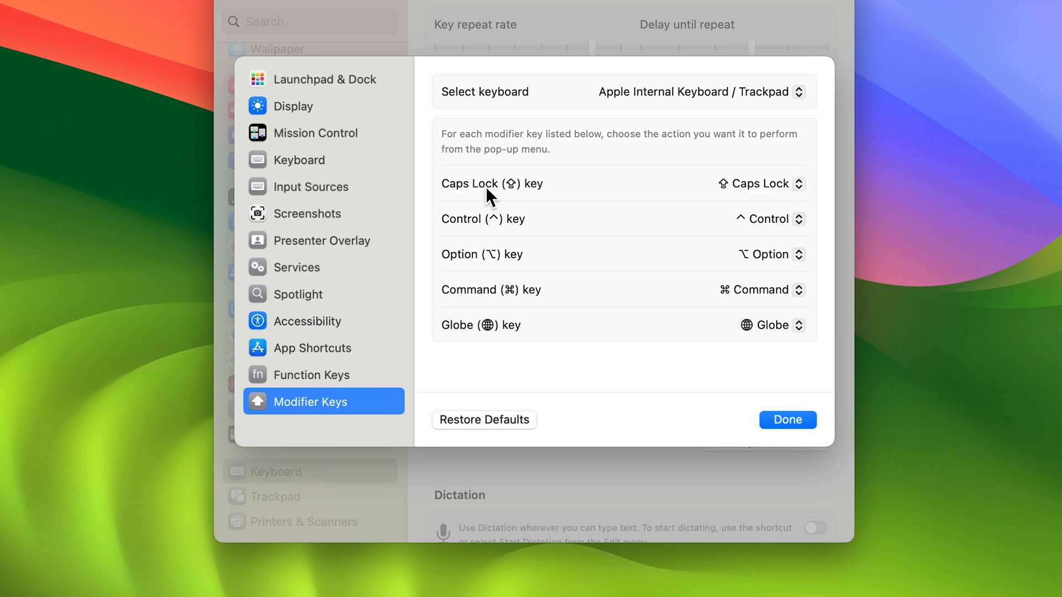
mouse_move(453, 350)
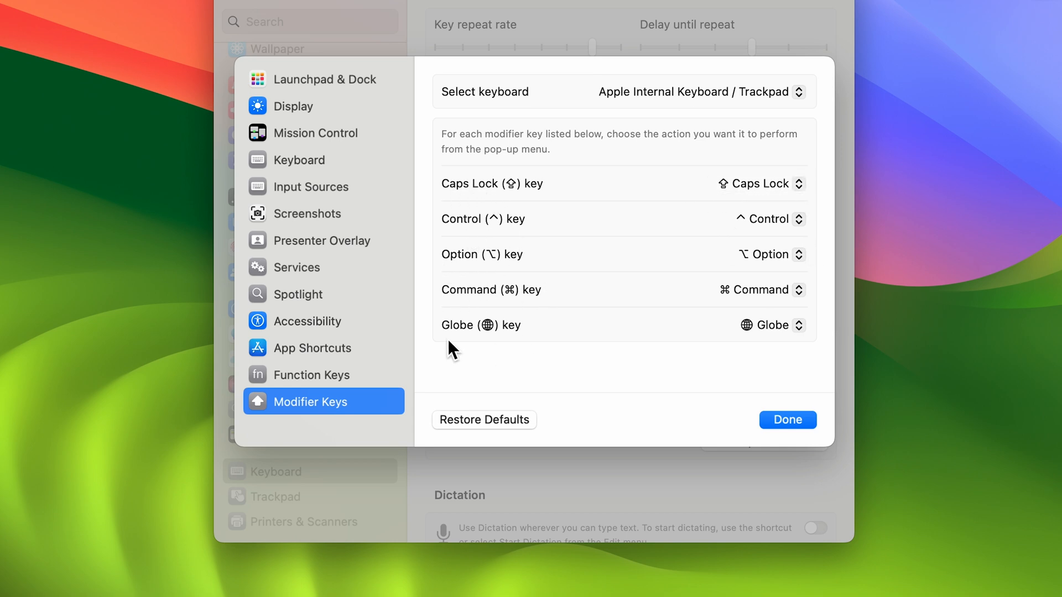
mouse_move(470, 352)
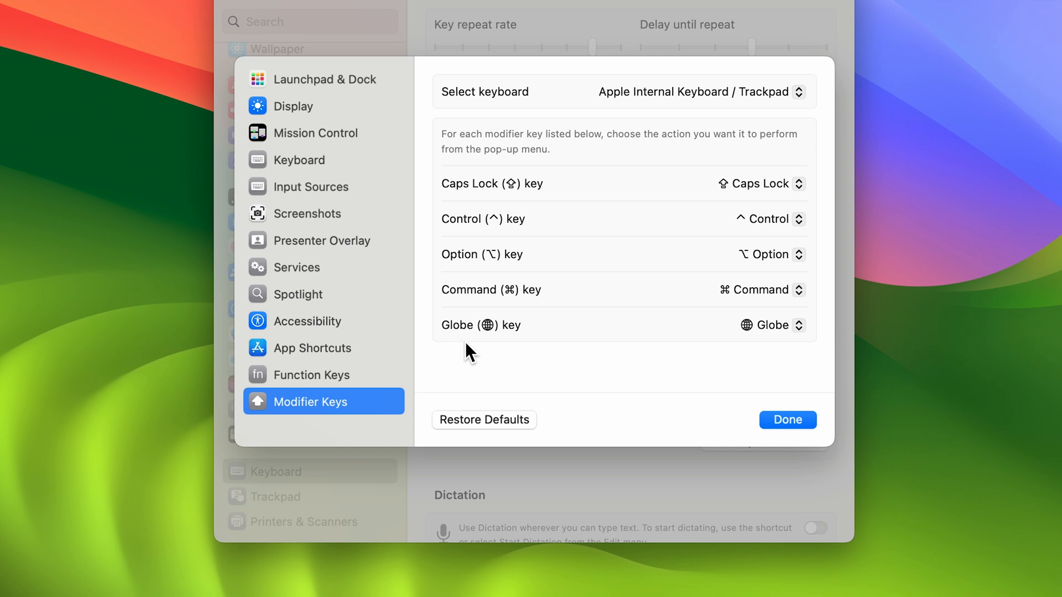
mouse_move(590, 329)
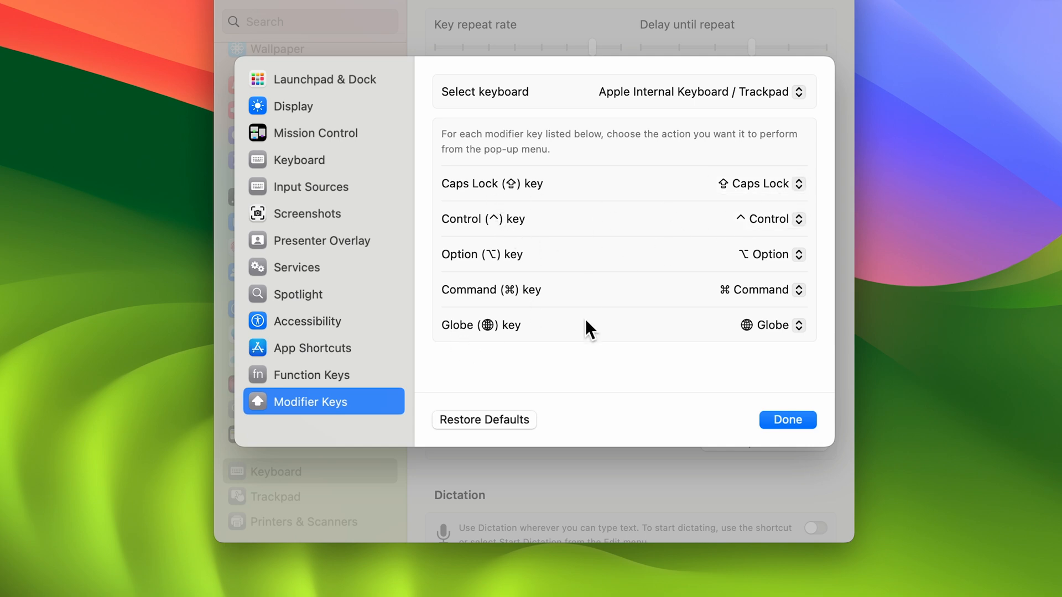
mouse_move(657, 378)
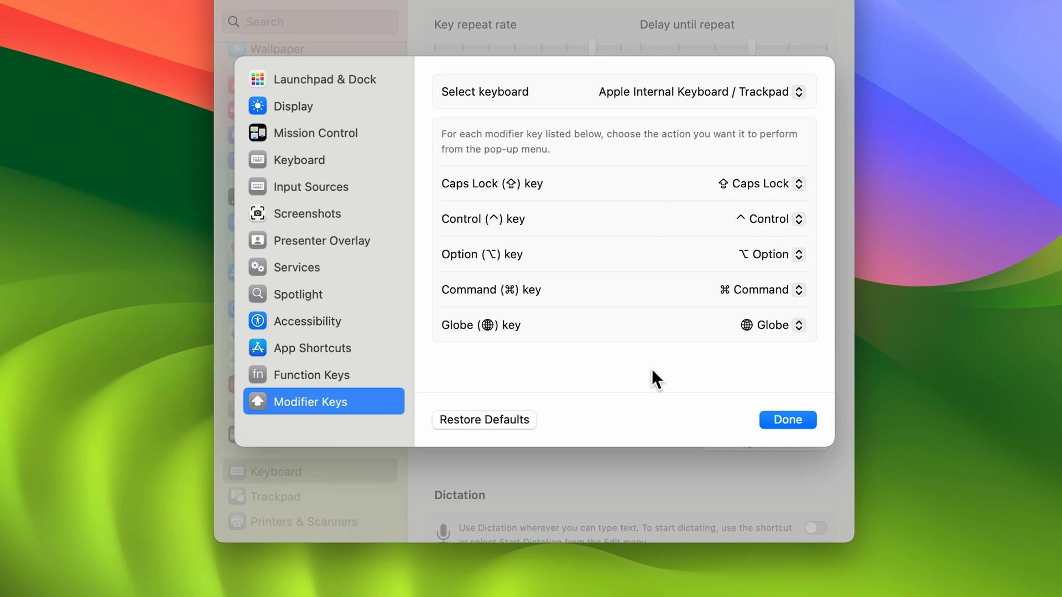
mouse_move(461, 203)
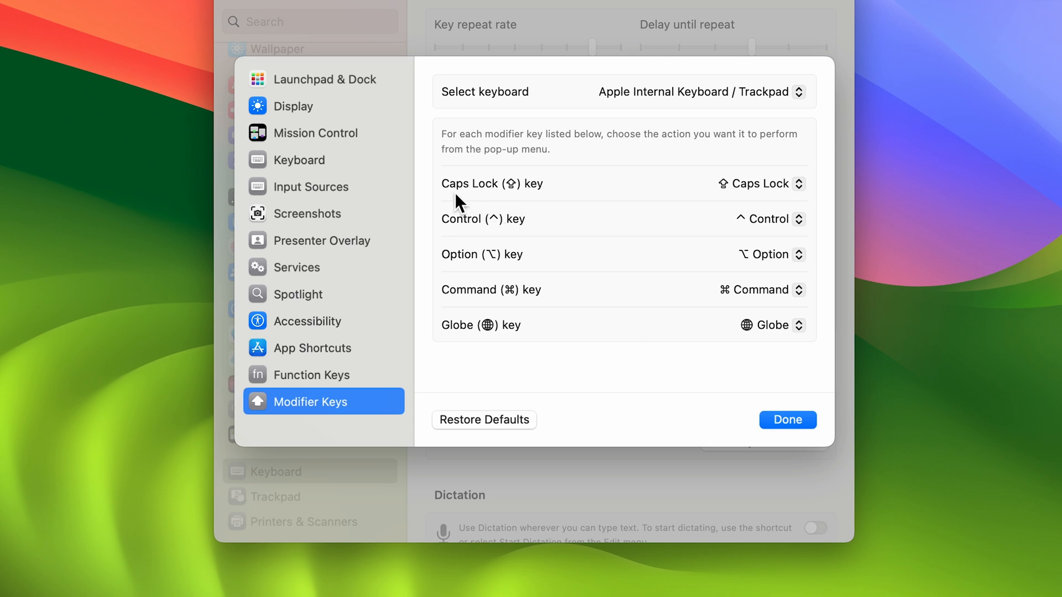
mouse_move(715, 236)
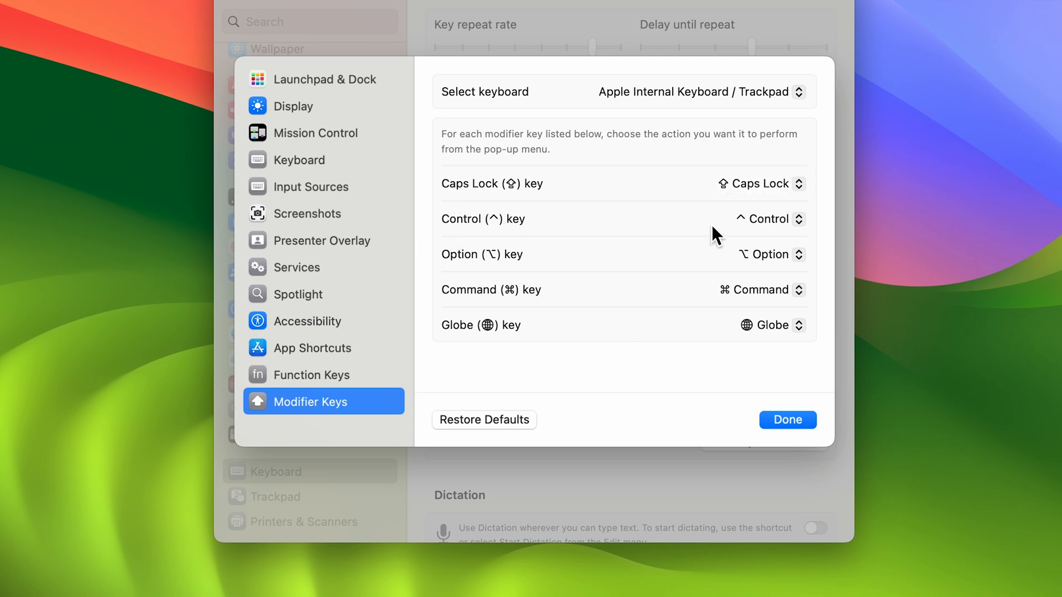
mouse_move(747, 184)
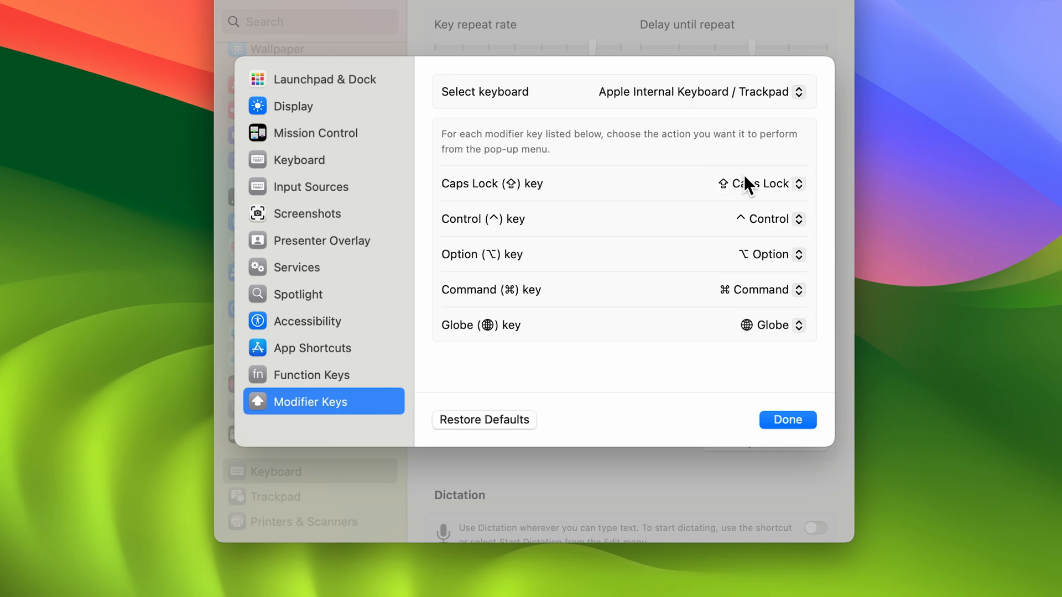
mouse_move(768, 325)
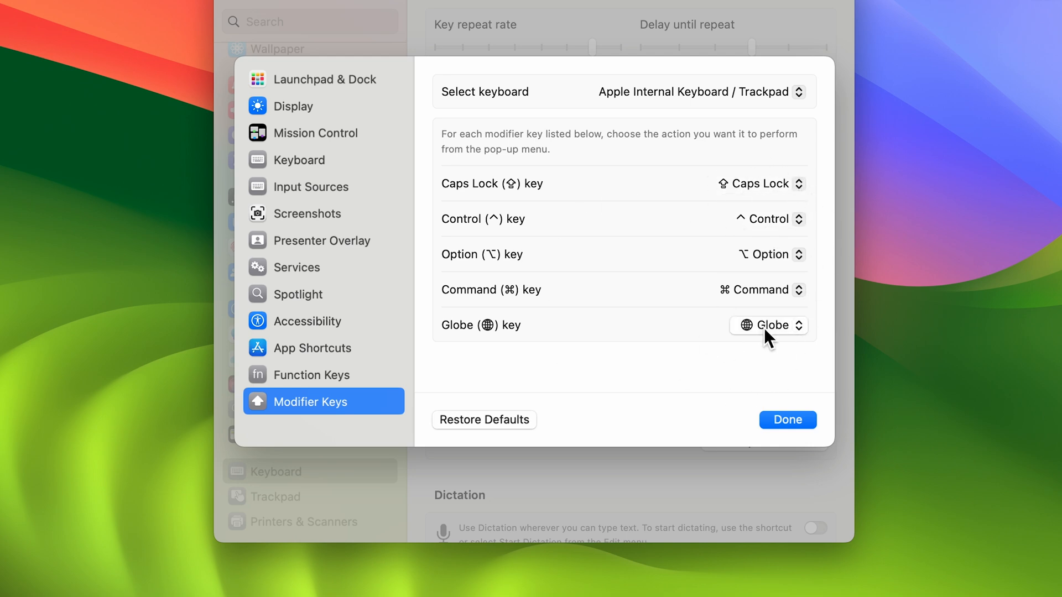
mouse_move(596, 384)
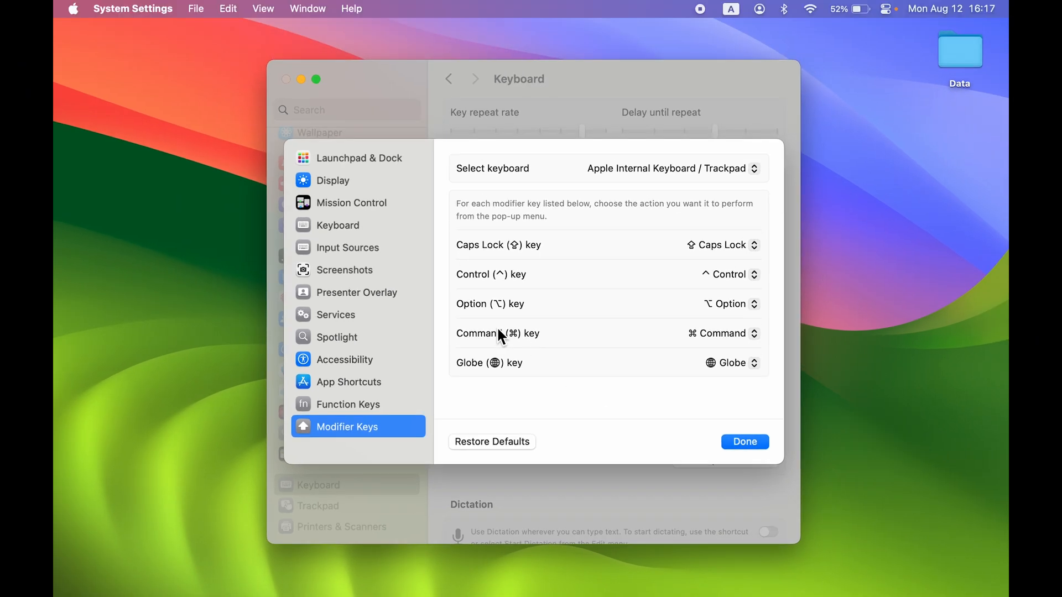
mouse_move(532, 339)
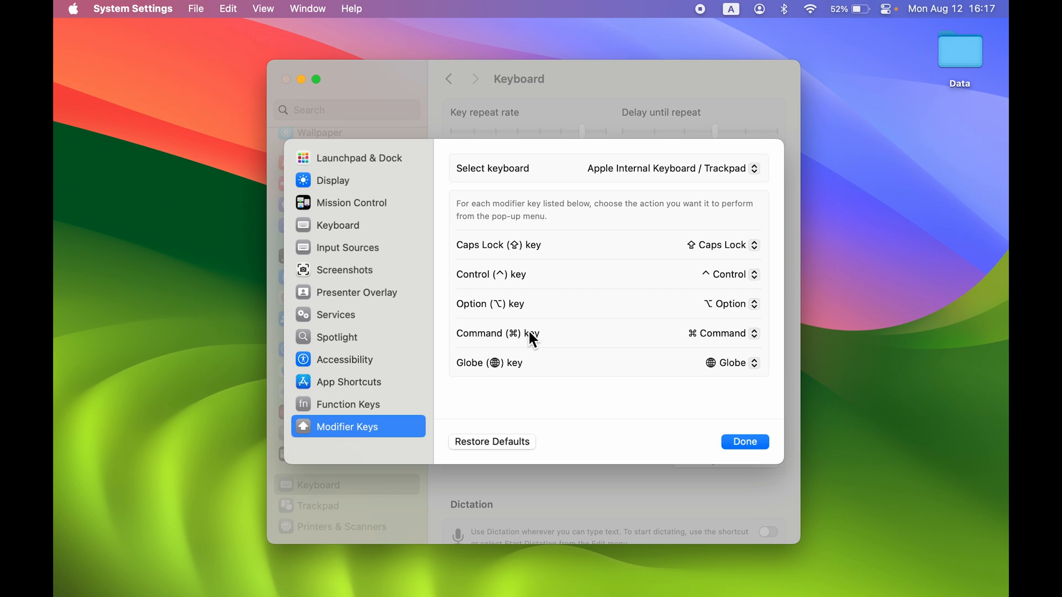
mouse_move(656, 313)
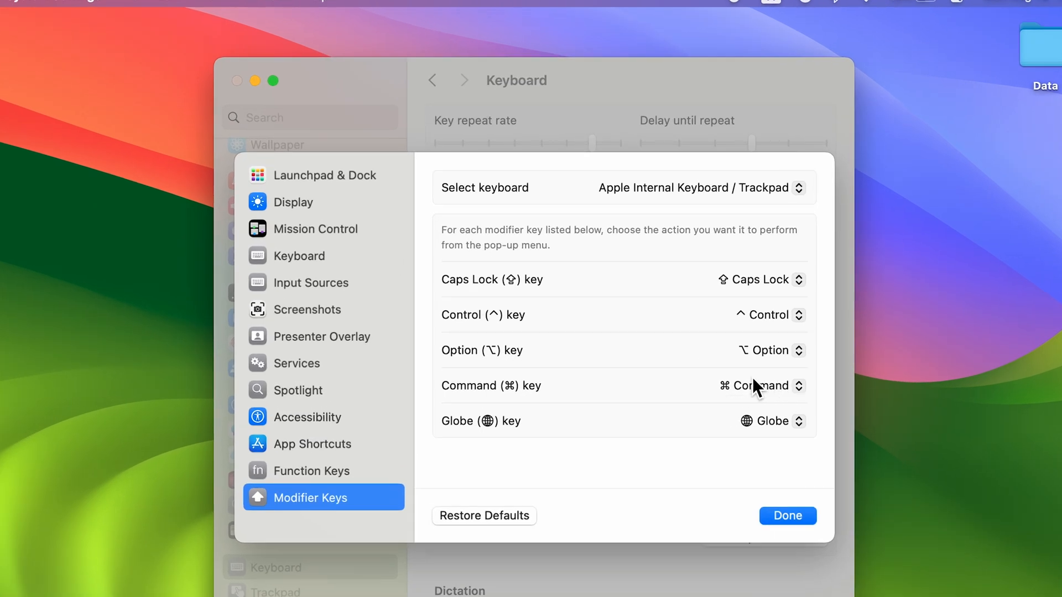
mouse_move(537, 411)
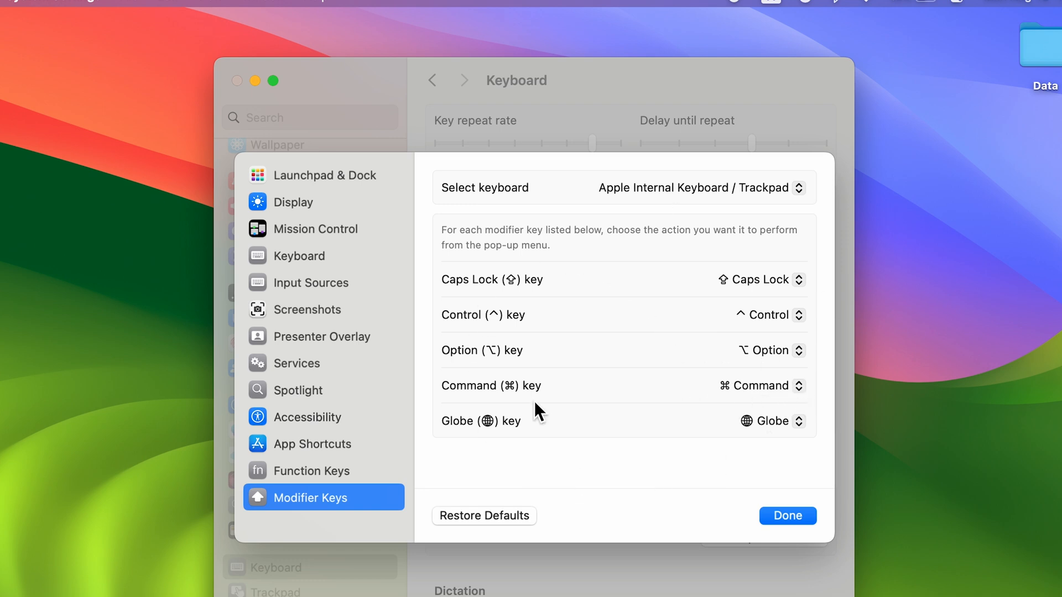
mouse_move(449, 418)
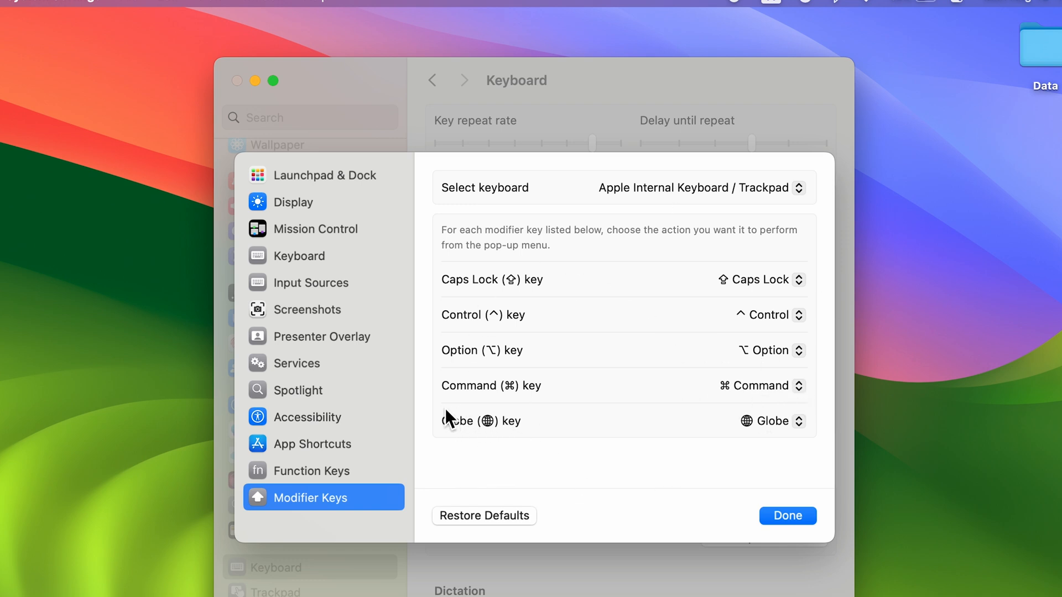
mouse_move(774, 441)
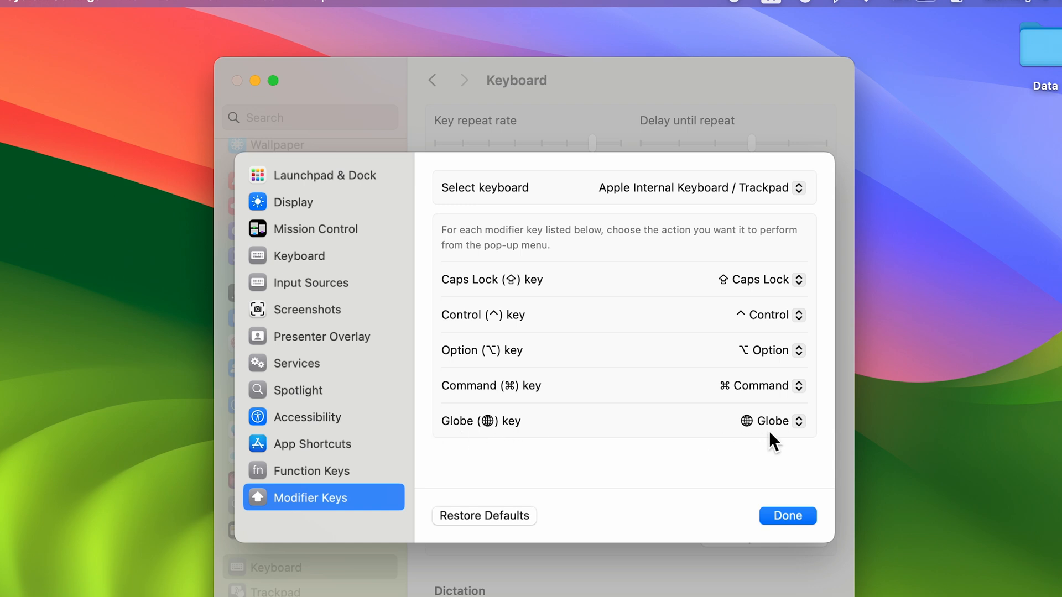
Step: Choose Command in the Globe (fn) key pop-up menu
click(770, 420)
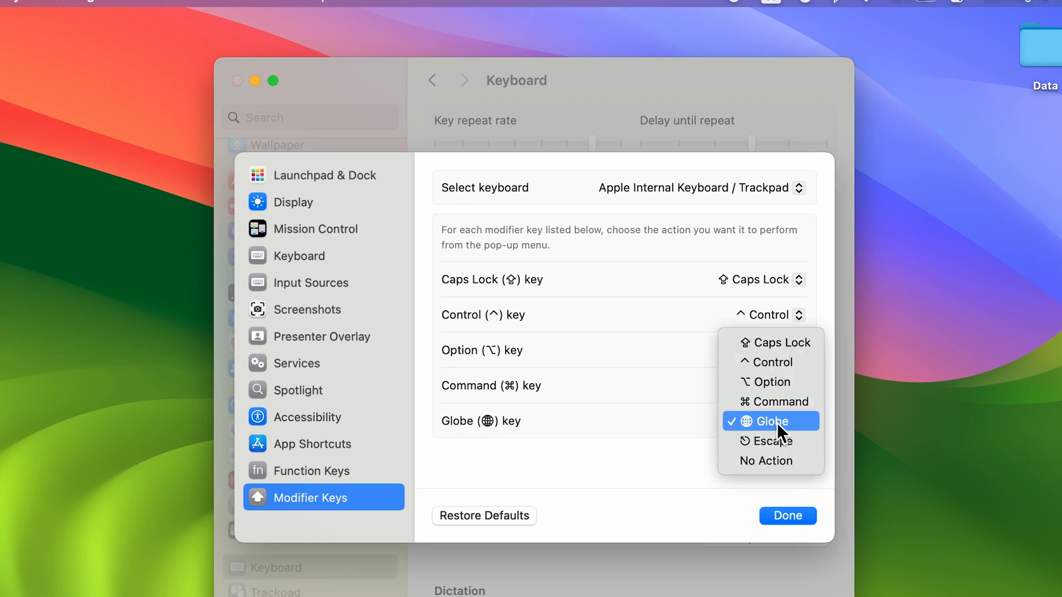
mouse_move(779, 404)
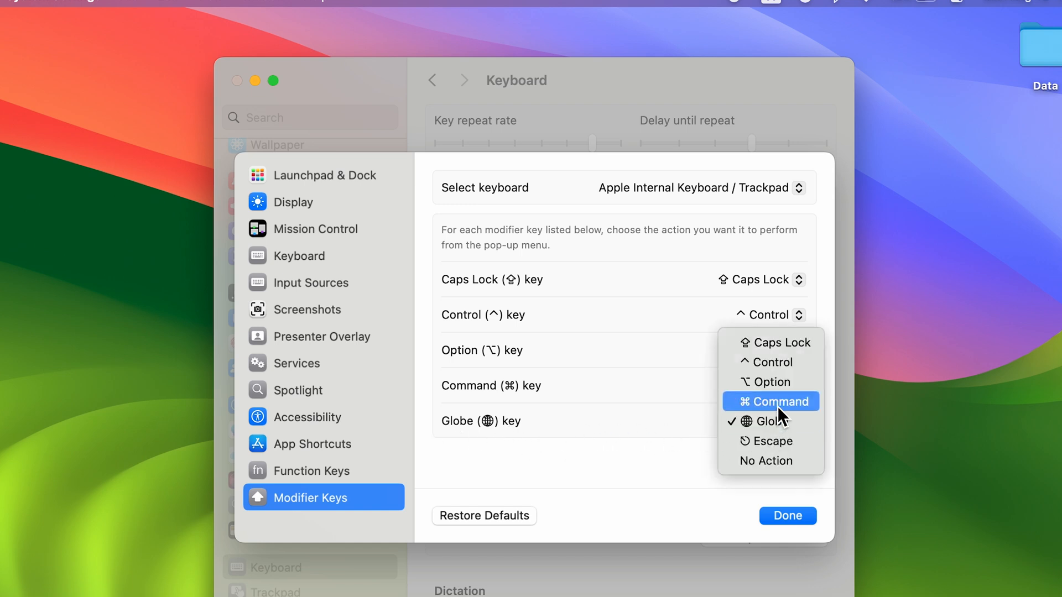
click(776, 401)
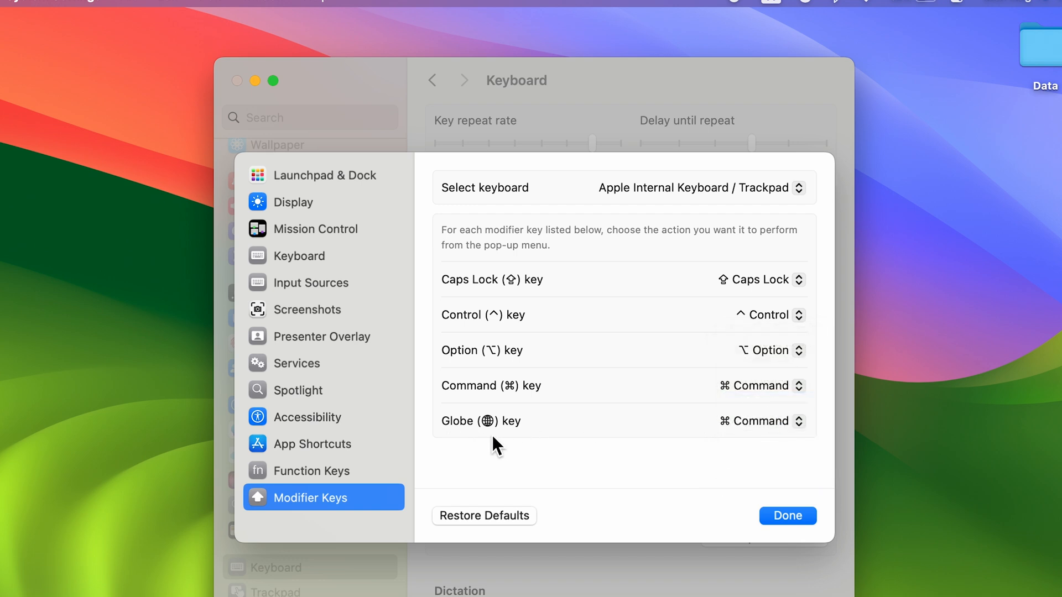
mouse_move(717, 425)
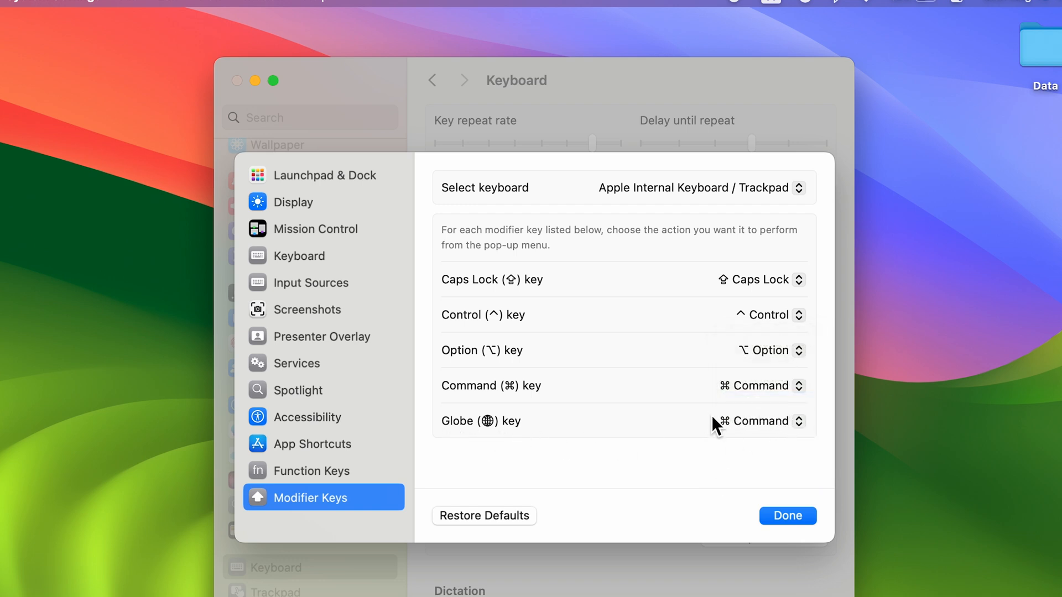
mouse_move(630, 481)
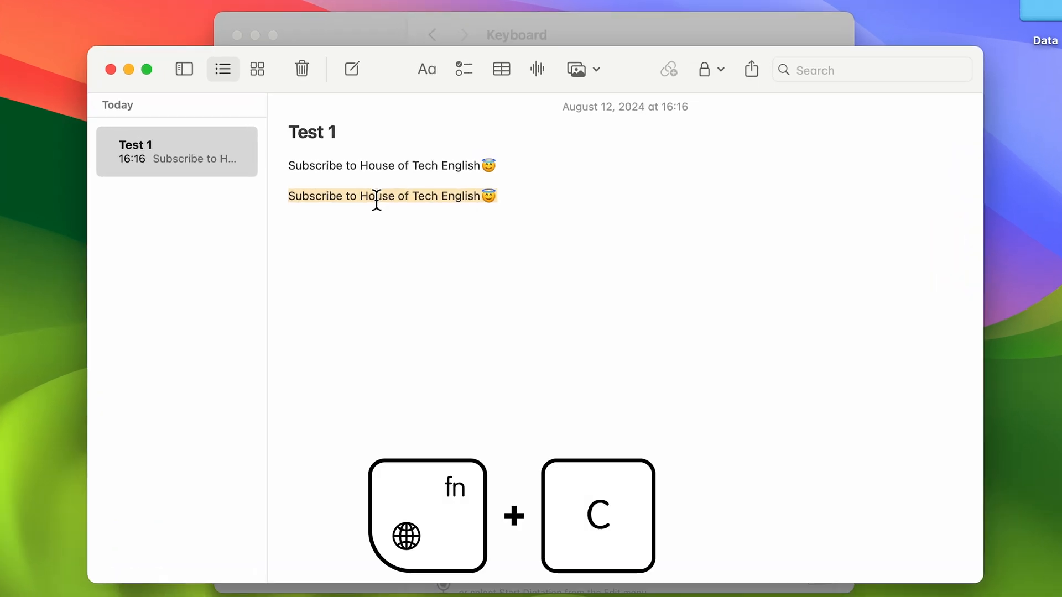
mouse_move(518, 206)
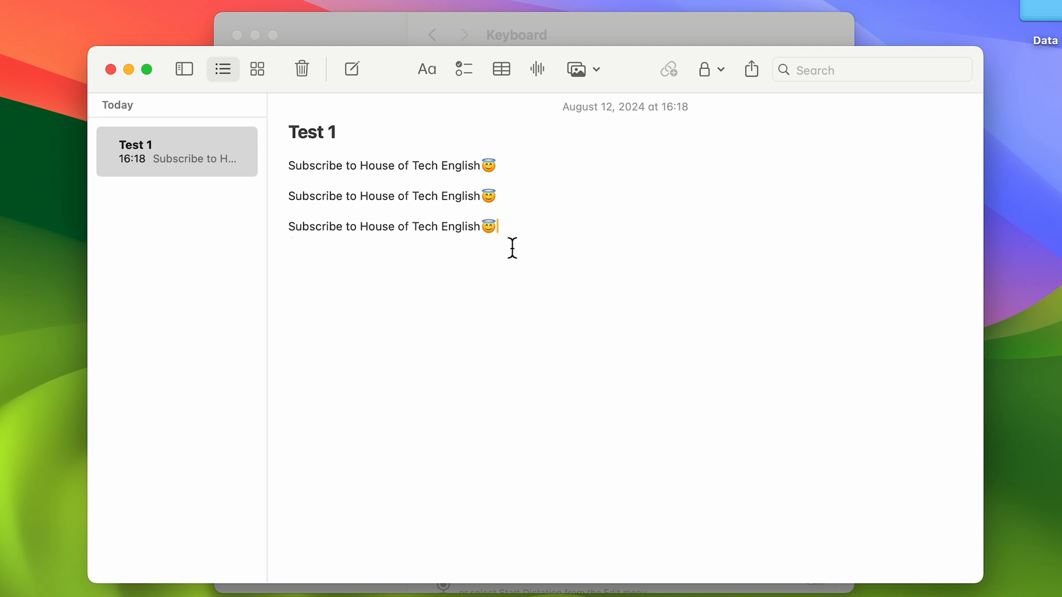
mouse_move(535, 244)
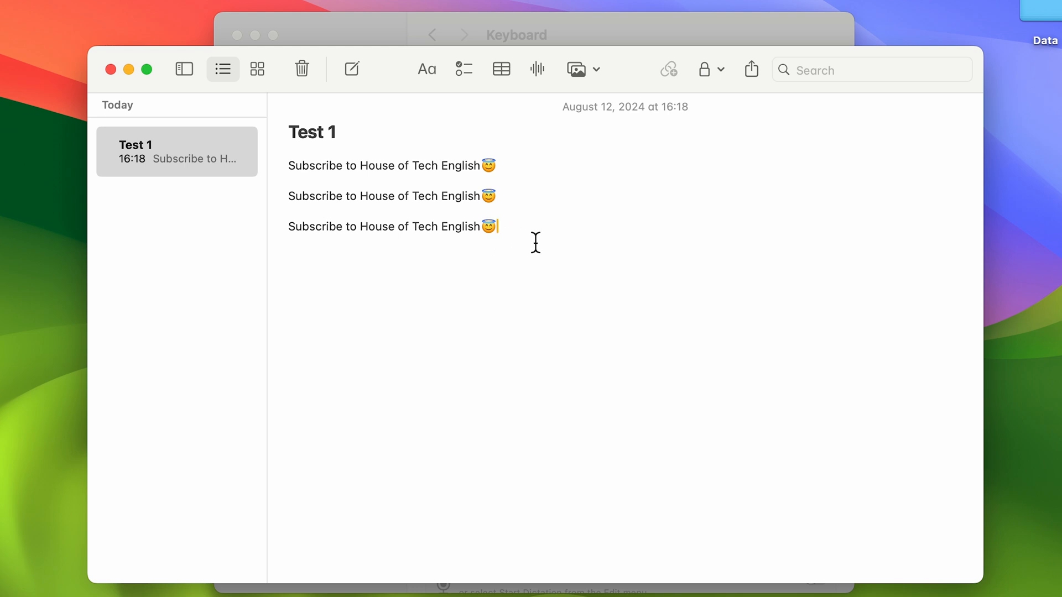
Step: Start an empty new line below the third copy of the sentence
key(return)
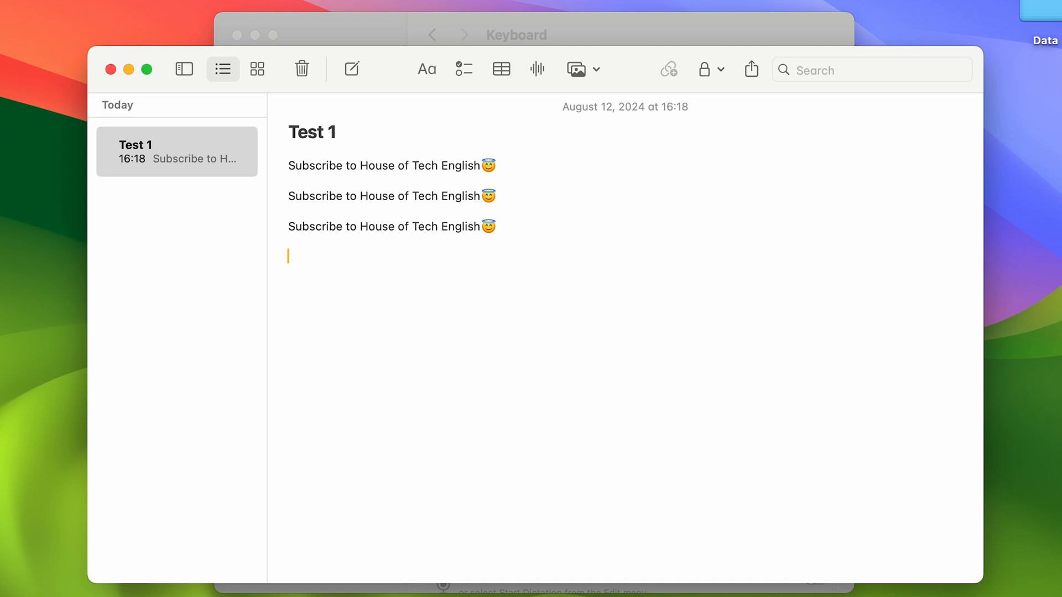
mouse_move(434, 428)
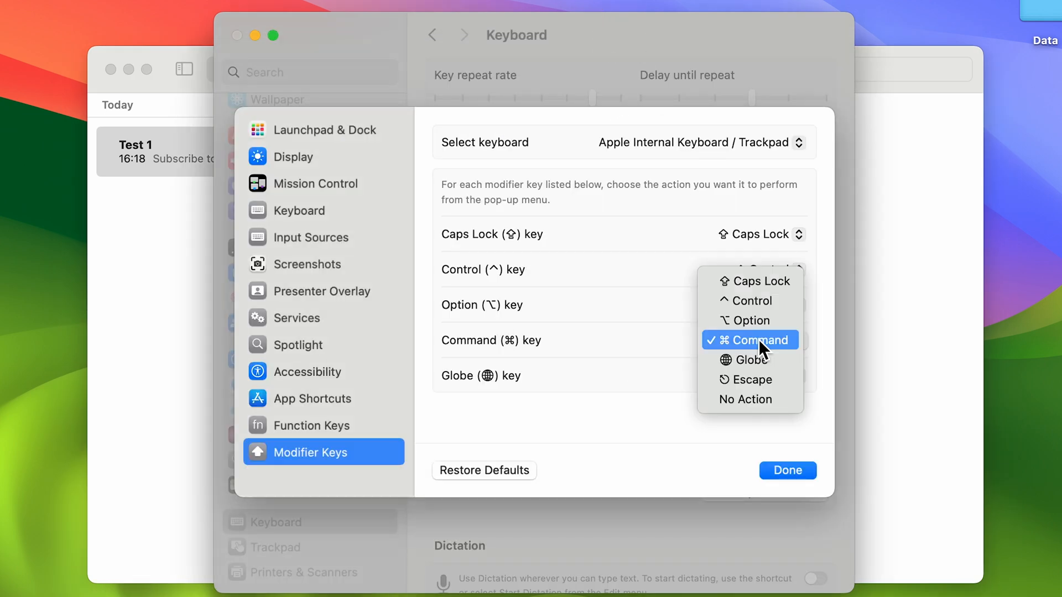
Step: Choose Globe for the Command key in Modifier Keys
click(747, 359)
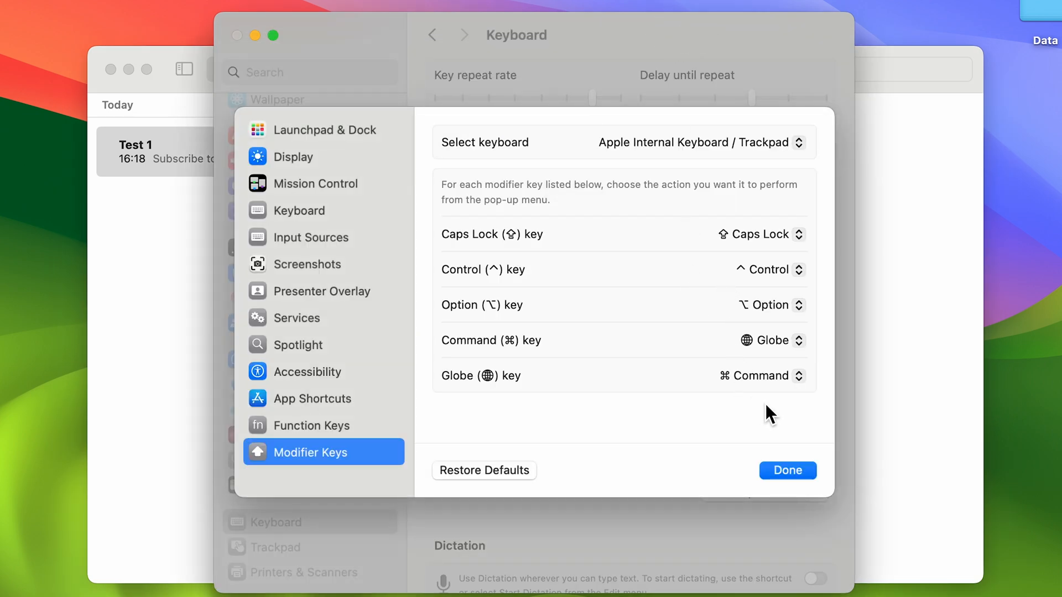
mouse_move(572, 383)
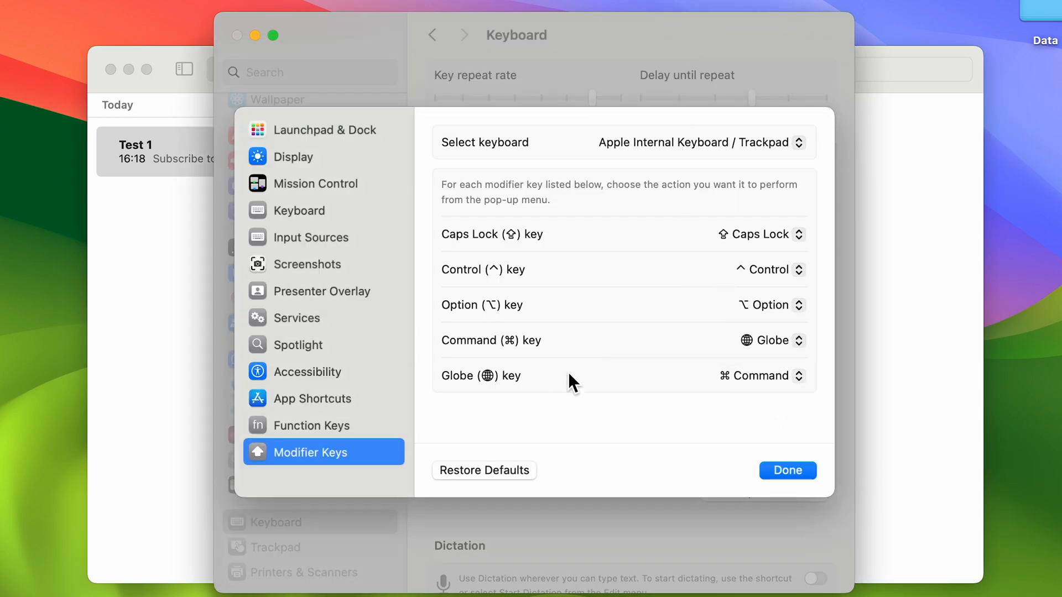
mouse_move(511, 384)
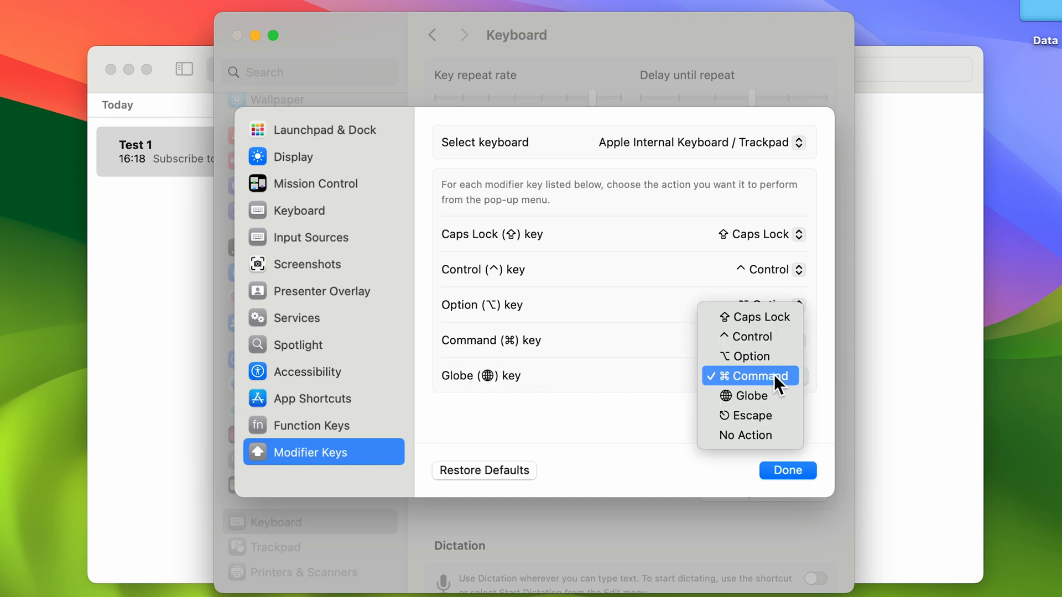
mouse_move(747, 436)
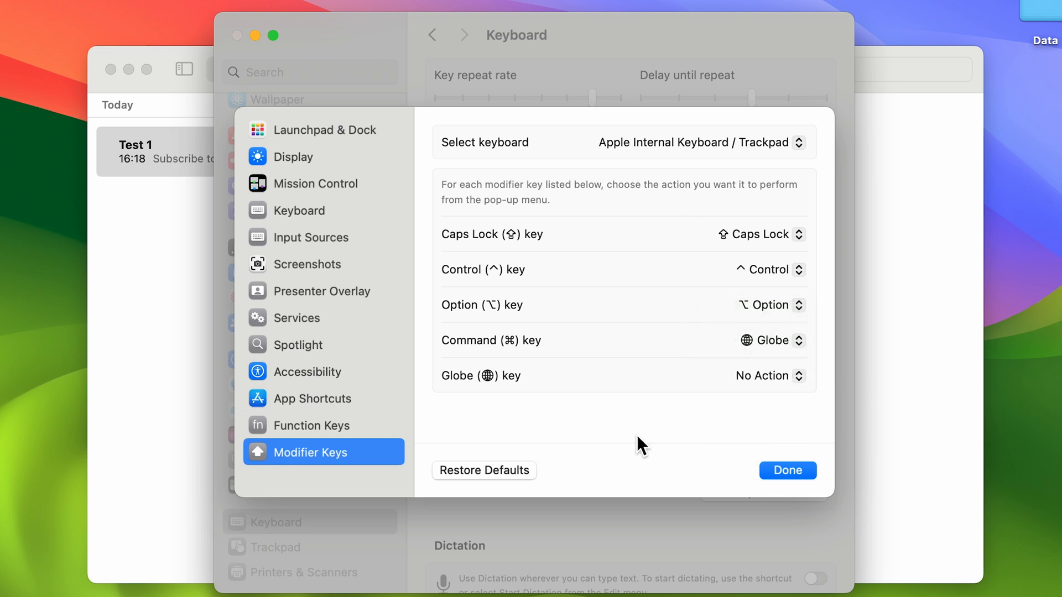
mouse_move(567, 274)
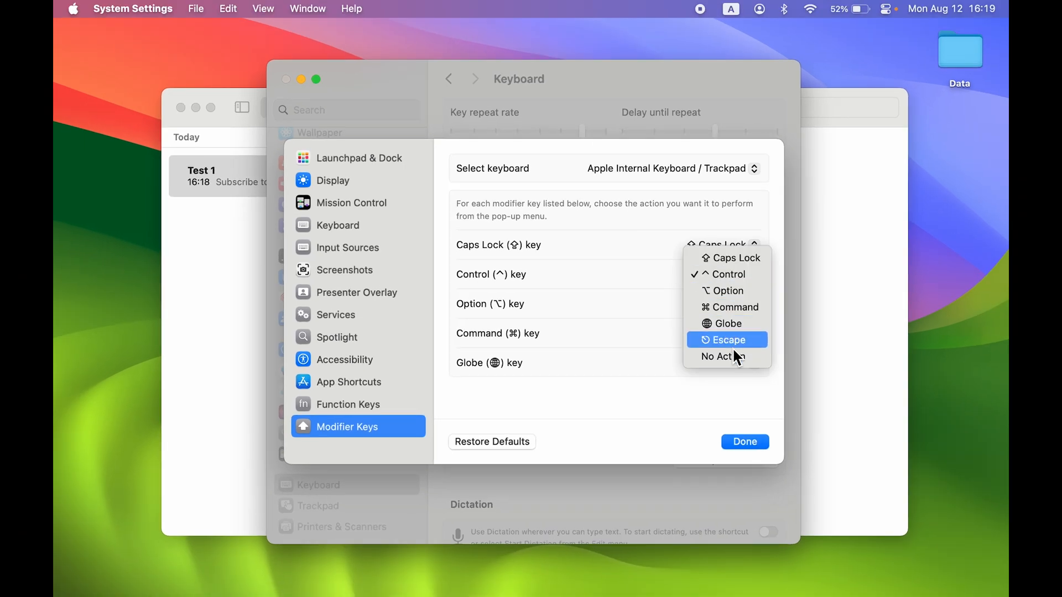
mouse_move(736, 329)
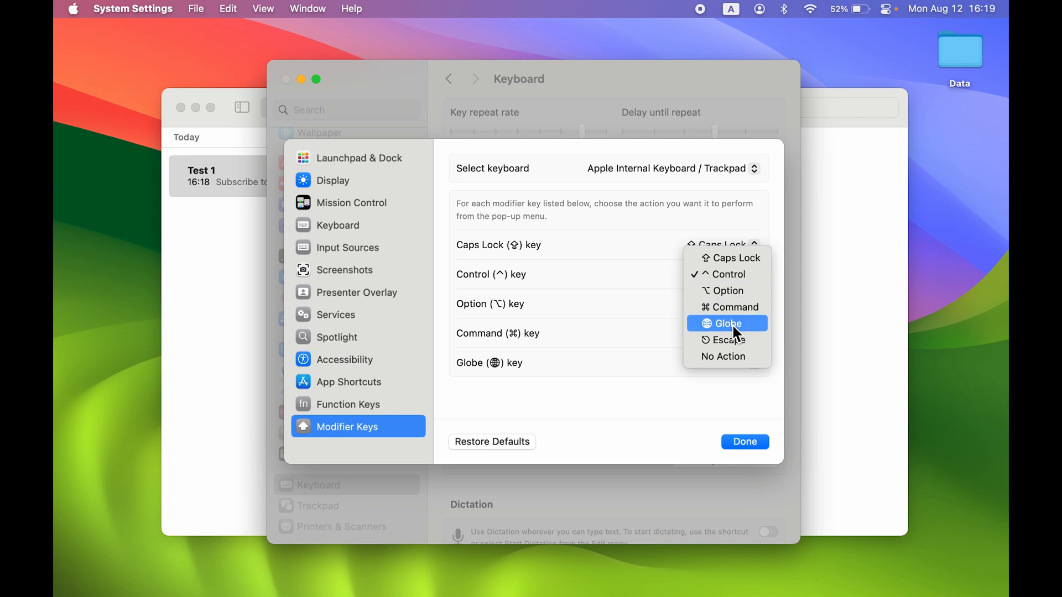
Step: Change the Globe key's pop-up menu choice to No Action
click(730, 323)
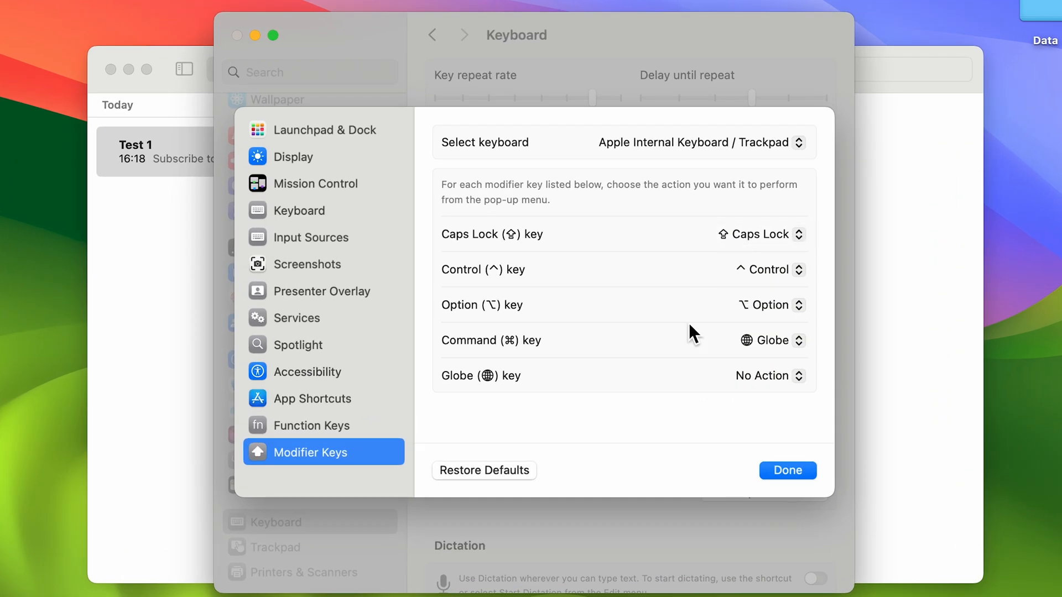
mouse_move(690, 423)
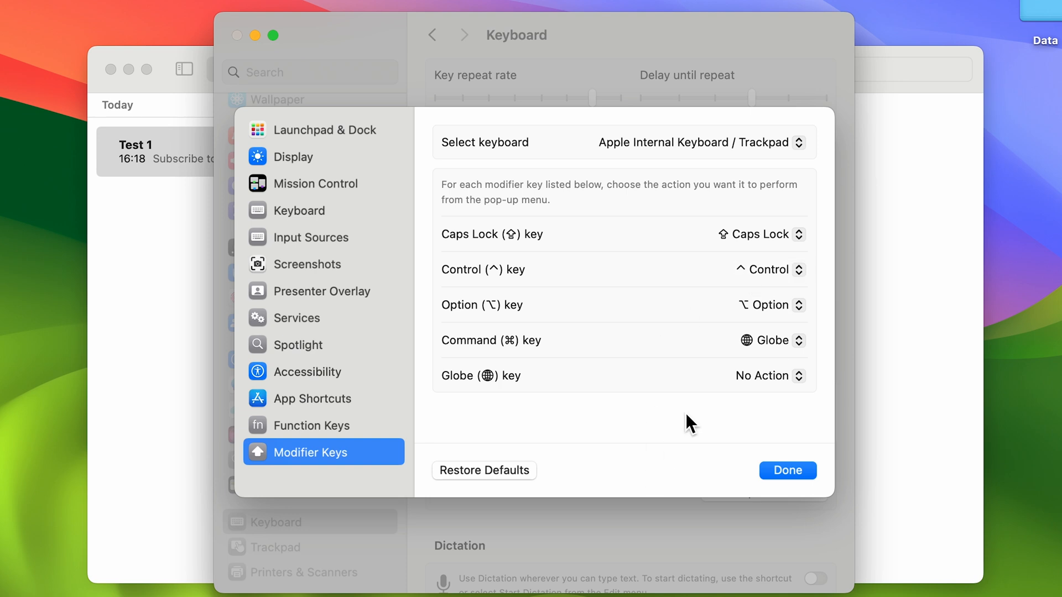
mouse_move(637, 399)
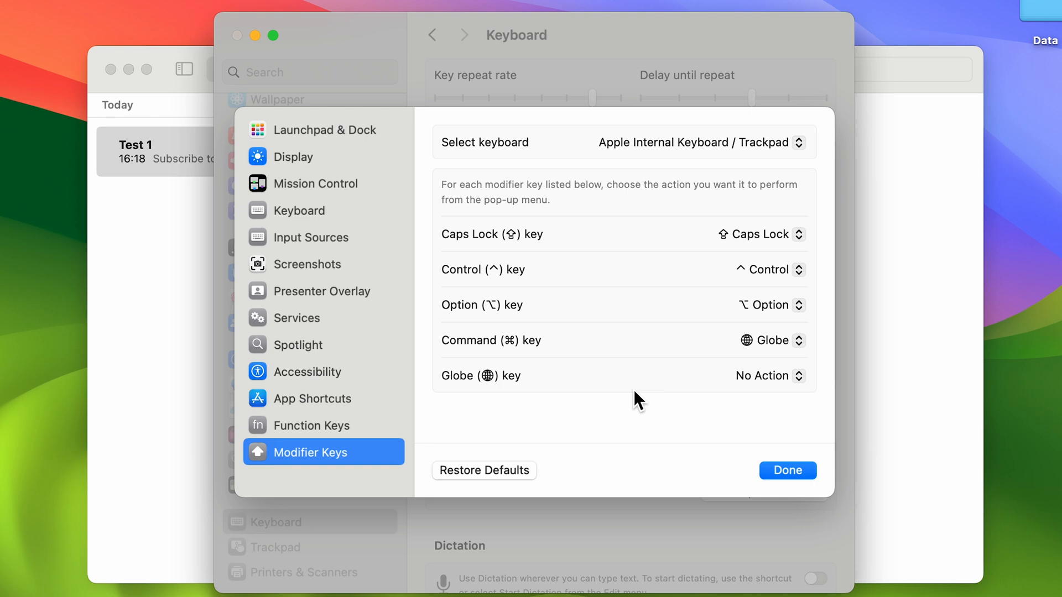
mouse_move(484, 470)
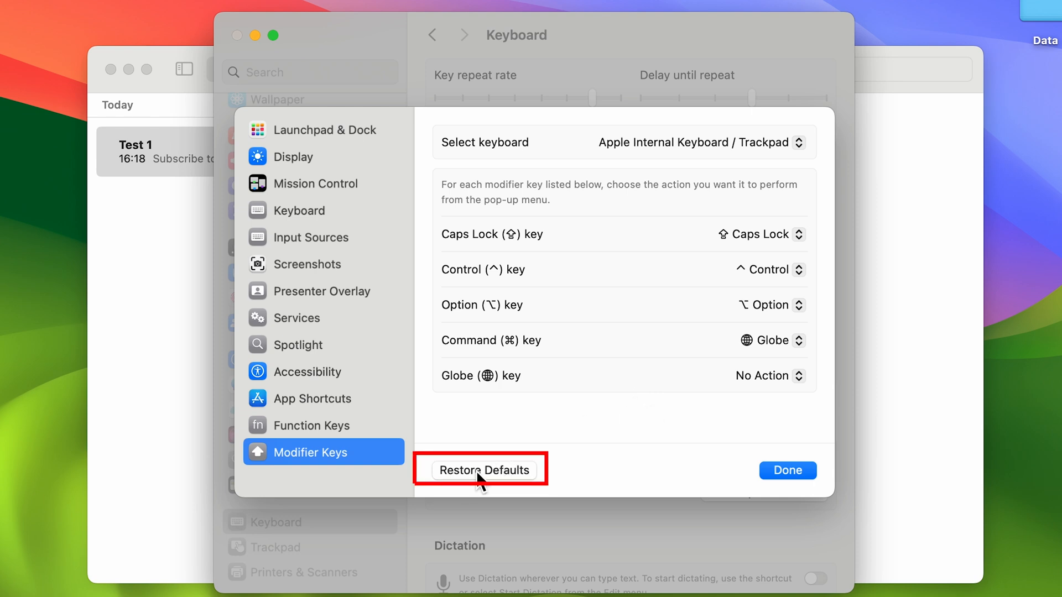
Step: Click Restore Defaults for all modifier keys and close the sheet with Done
click(483, 470)
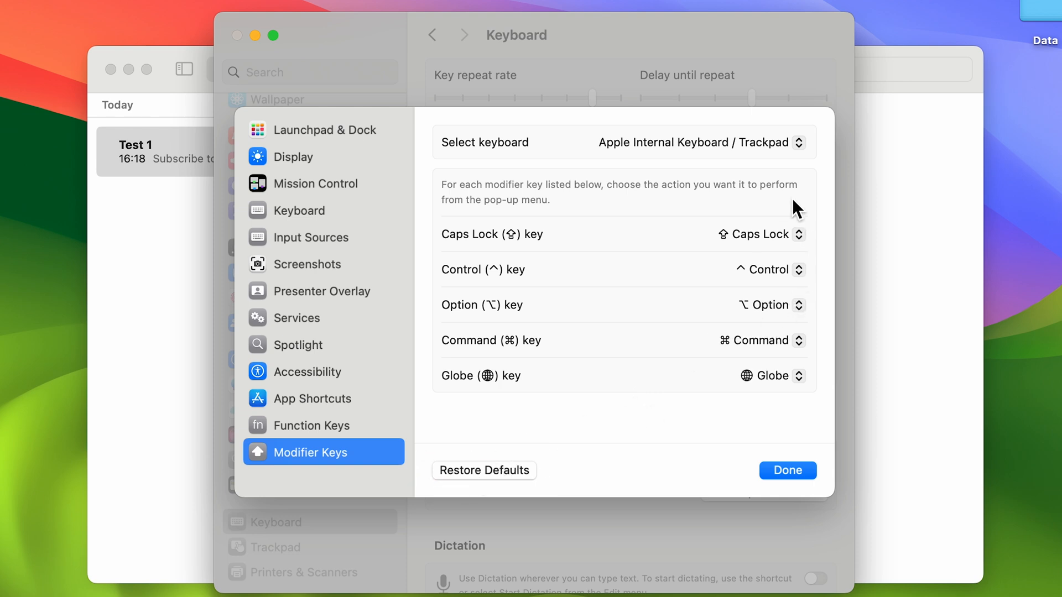
mouse_move(750, 199)
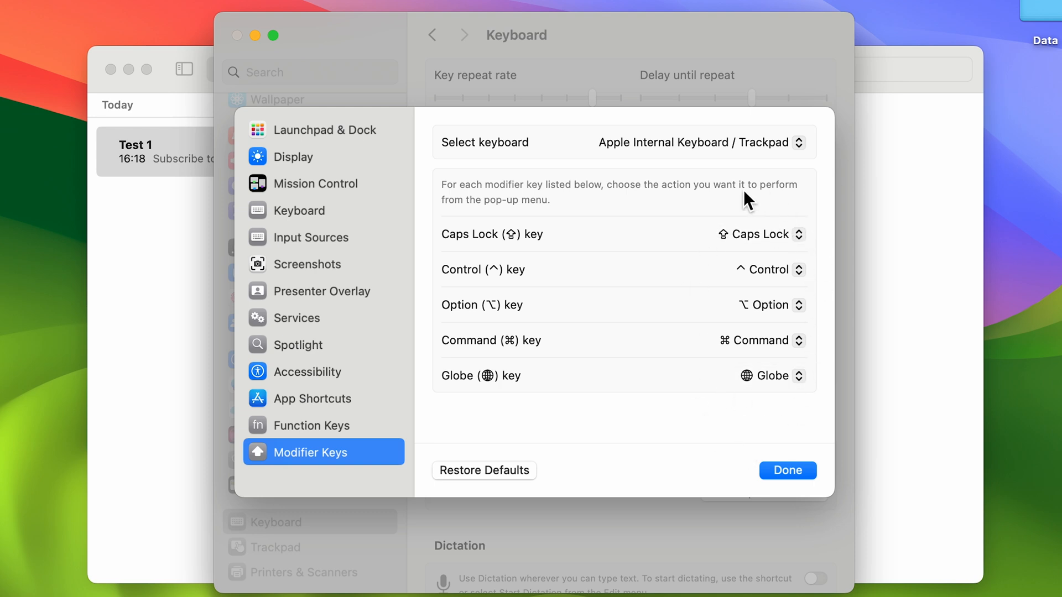
mouse_move(721, 390)
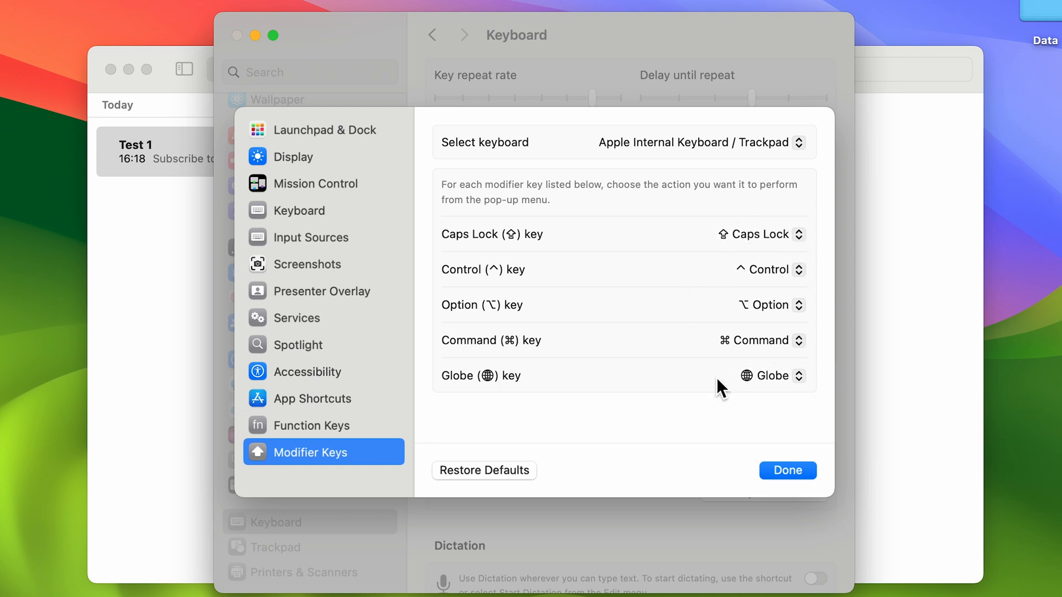
mouse_move(730, 434)
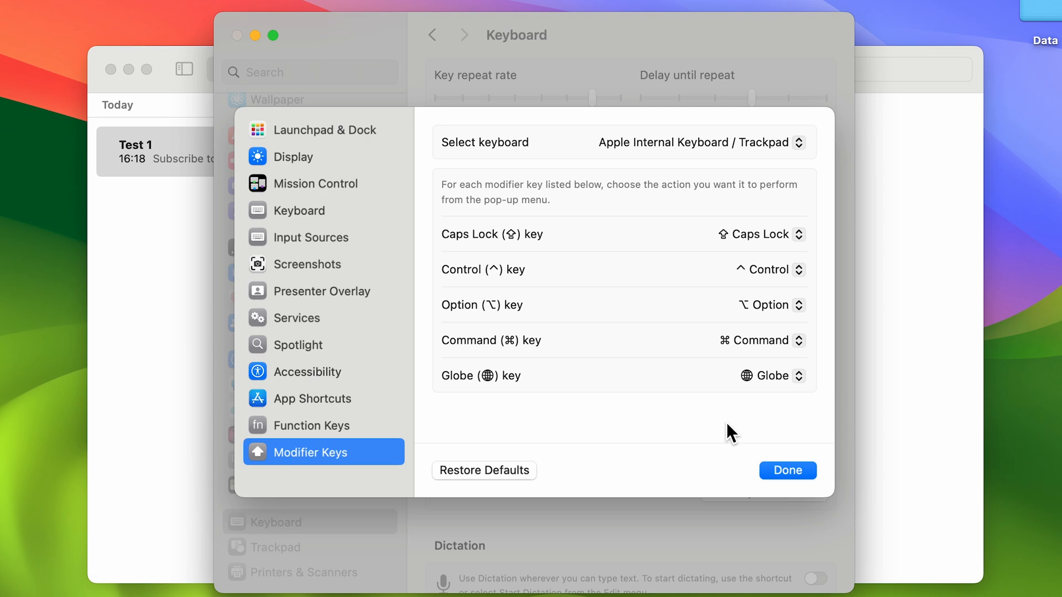
click(786, 470)
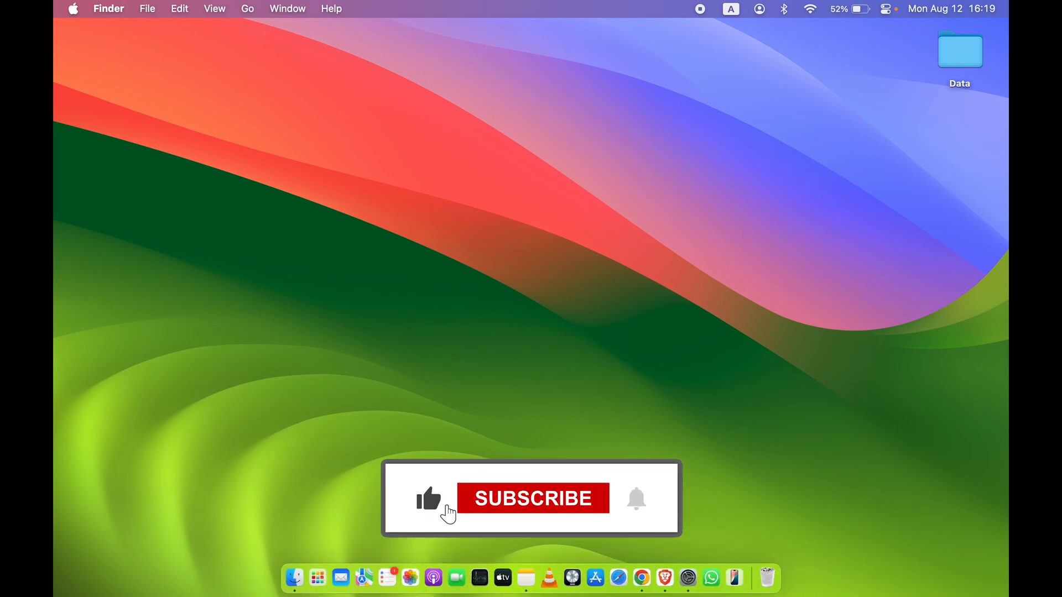
click(532, 498)
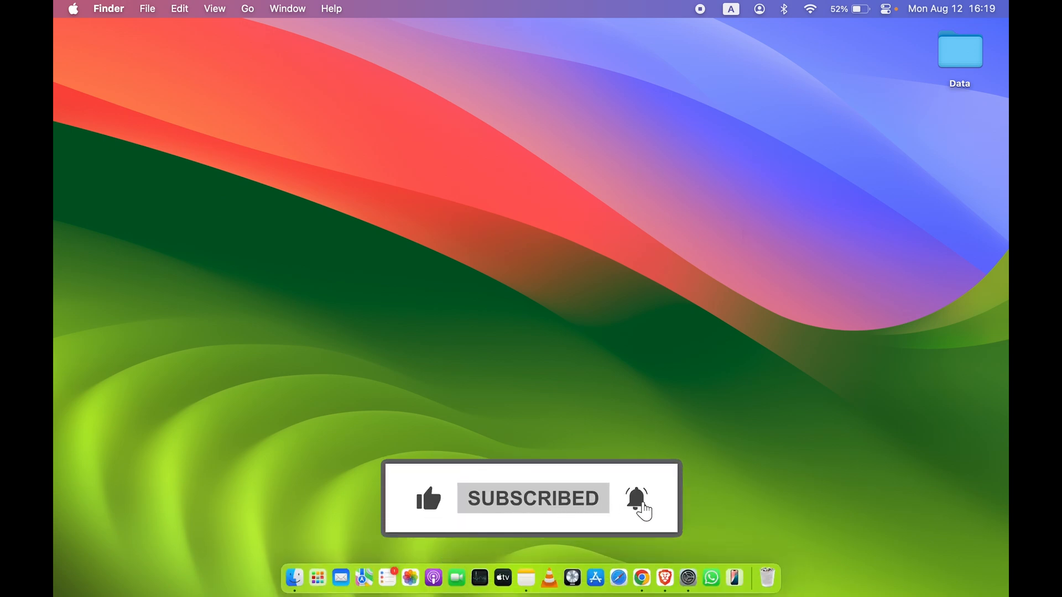